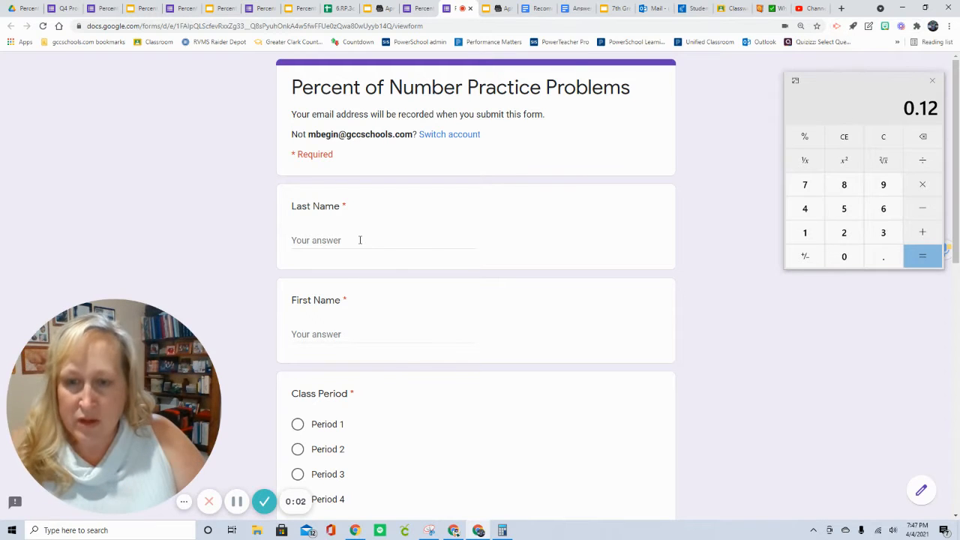
# Fill in the Last Name and First Name fields with the student's name
pyautogui.click(361, 240)
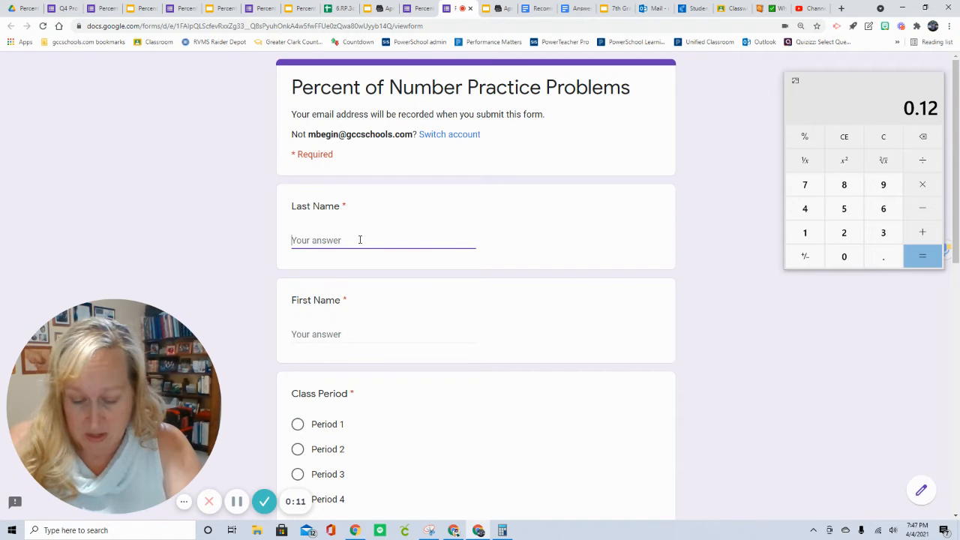
pyautogui.write('Ma')
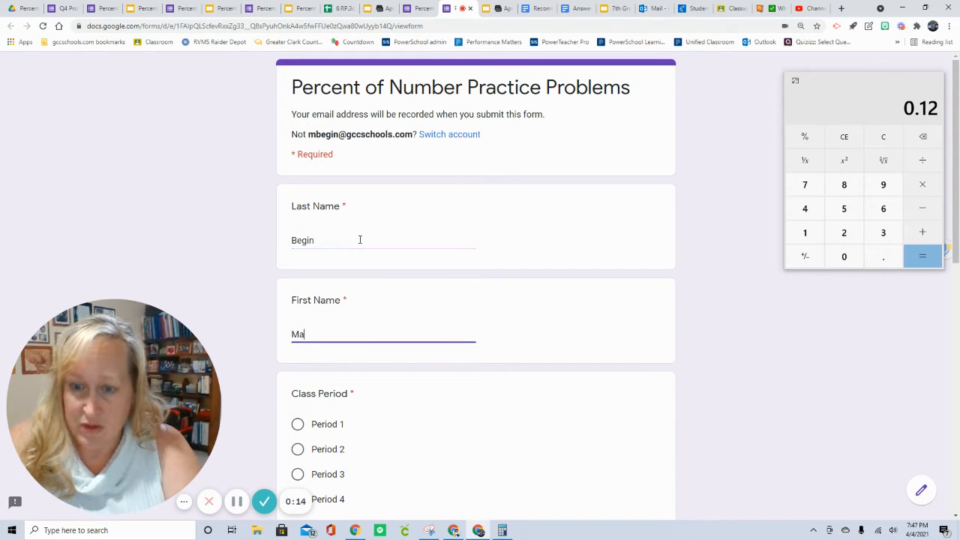
pyautogui.write('ria')
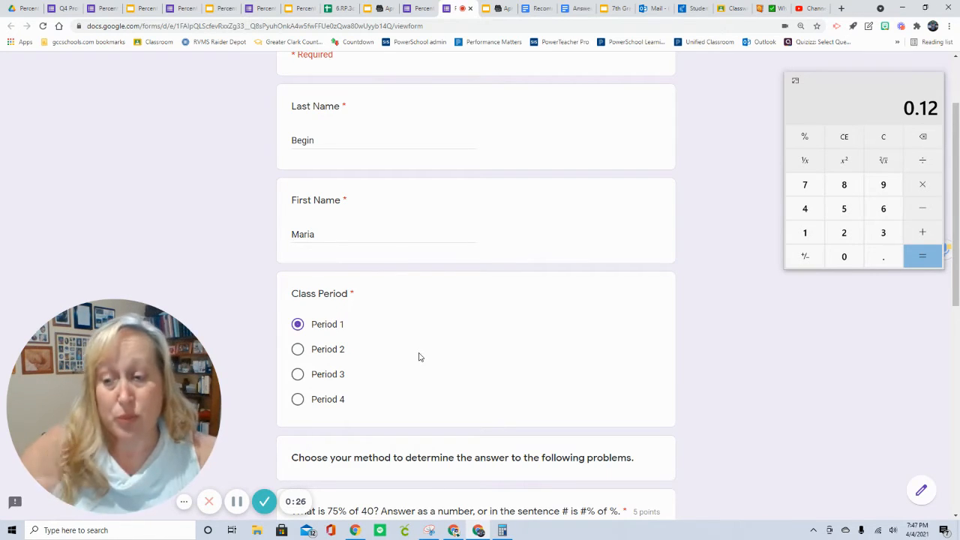
pyautogui.scroll(-3)
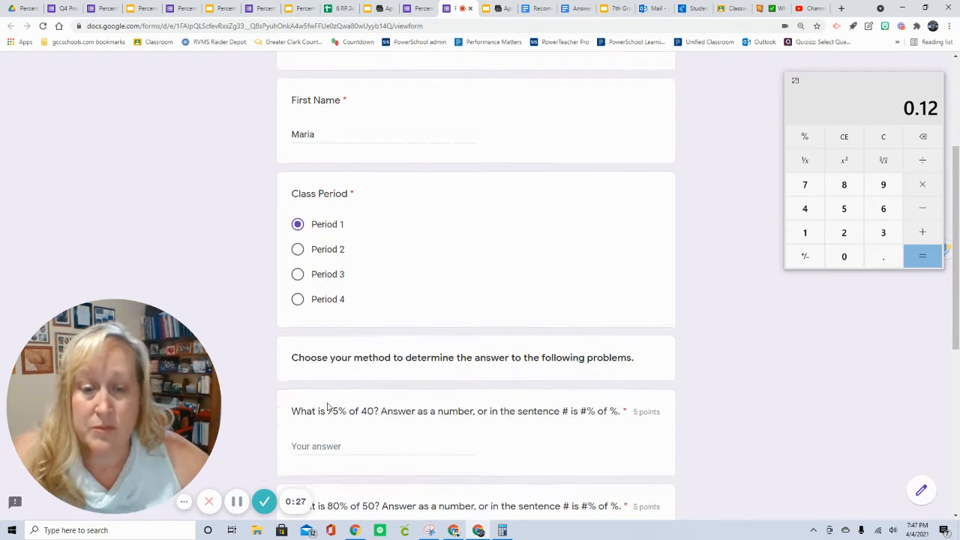
pyautogui.scroll(-3)
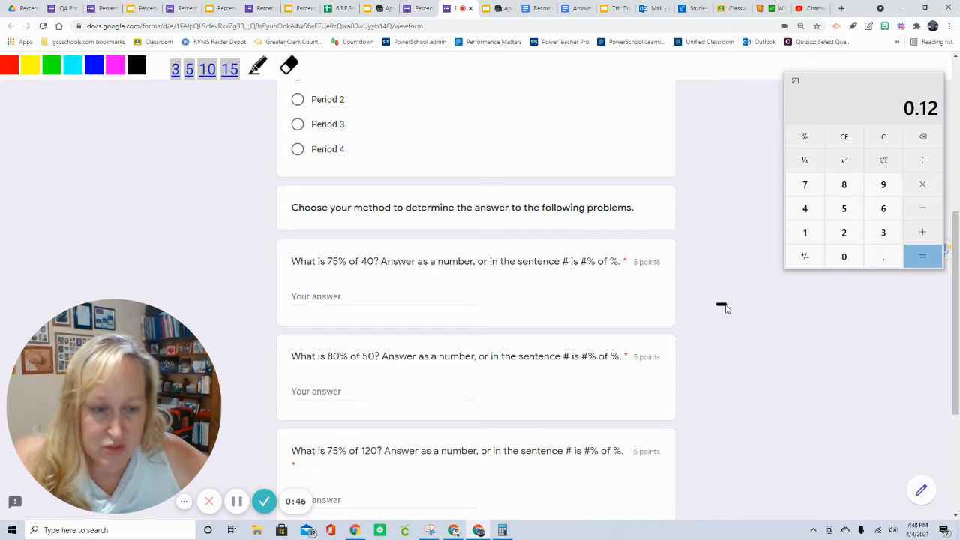
# Handwrite the proportion 75/100 = x/40 and cross-multiply it to 75·40 = 100x
pyautogui.moveTo(708, 318); pyautogui.dragTo(738, 300)
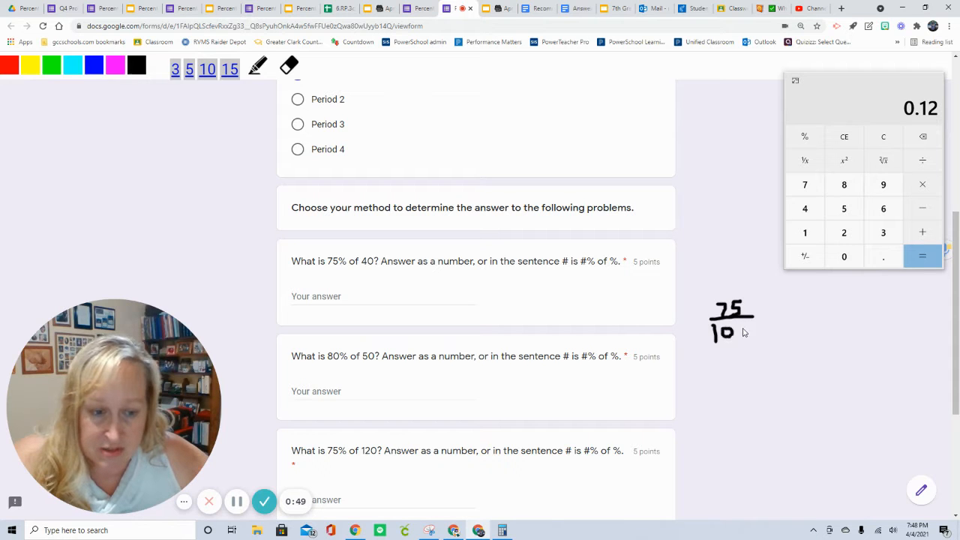
pyautogui.moveTo(720, 330); pyautogui.dragTo(792, 311)
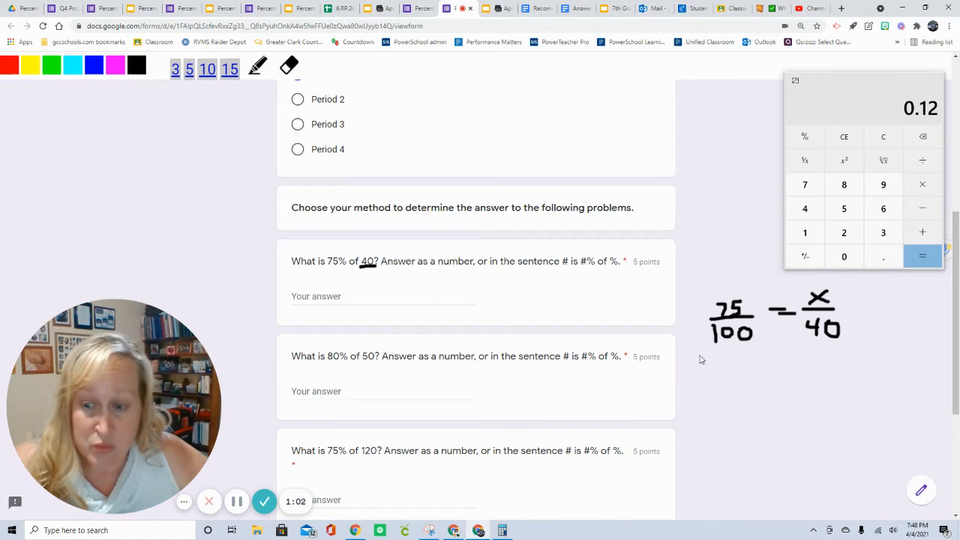
pyautogui.moveTo(705, 353); pyautogui.dragTo(738, 368)
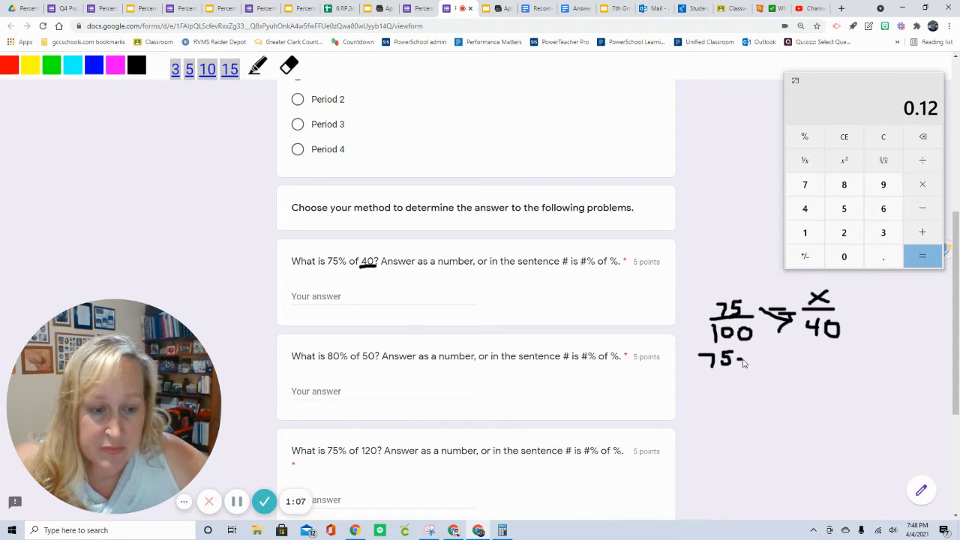
pyautogui.moveTo(743, 358); pyautogui.dragTo(780, 359)
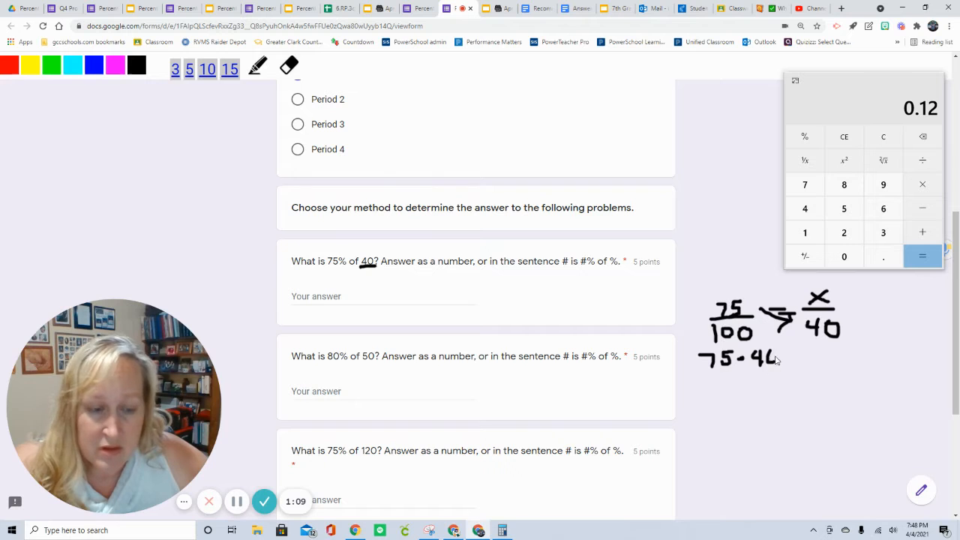
pyautogui.moveTo(773, 359); pyautogui.dragTo(825, 359)
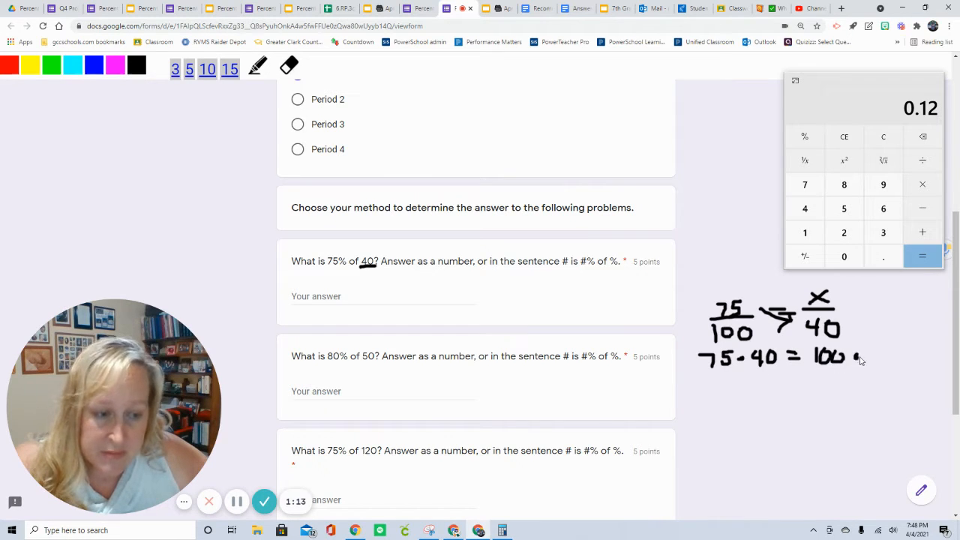
pyautogui.moveTo(848, 358); pyautogui.dragTo(878, 359)
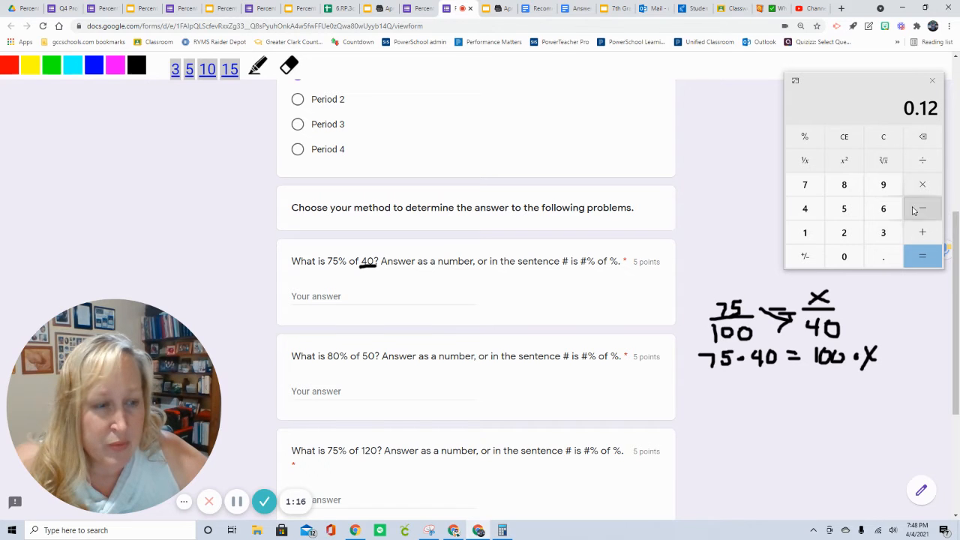
# Compute 75 × 40 = 3000 on the calculator and write 3000 = 100x, dividing by 100
pyautogui.click(804, 184)
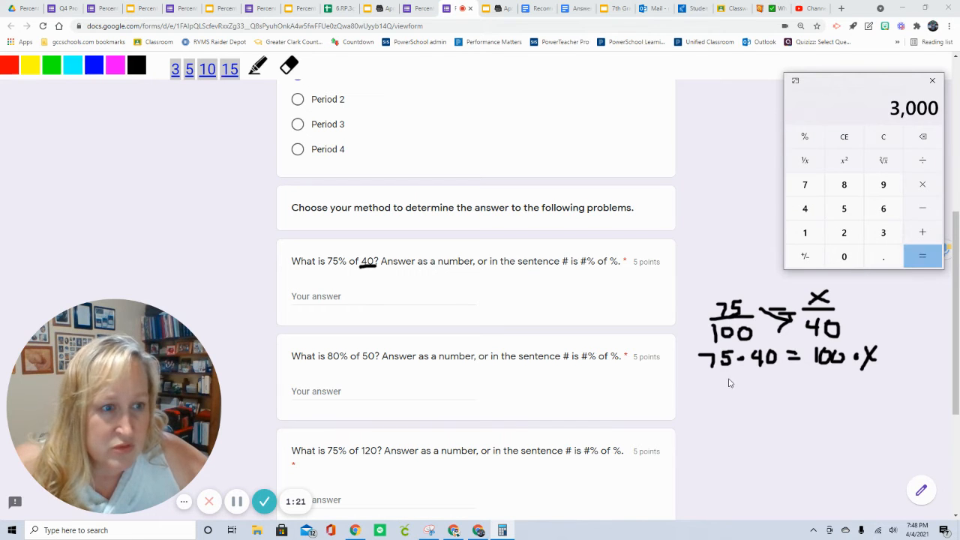
pyautogui.moveTo(713, 387); pyautogui.dragTo(743, 387)
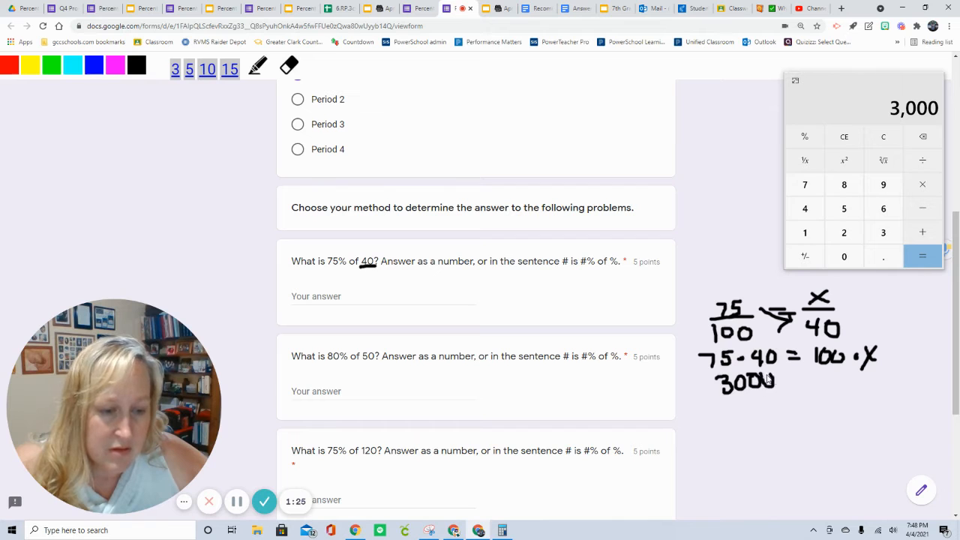
pyautogui.moveTo(793, 378); pyautogui.dragTo(826, 378)
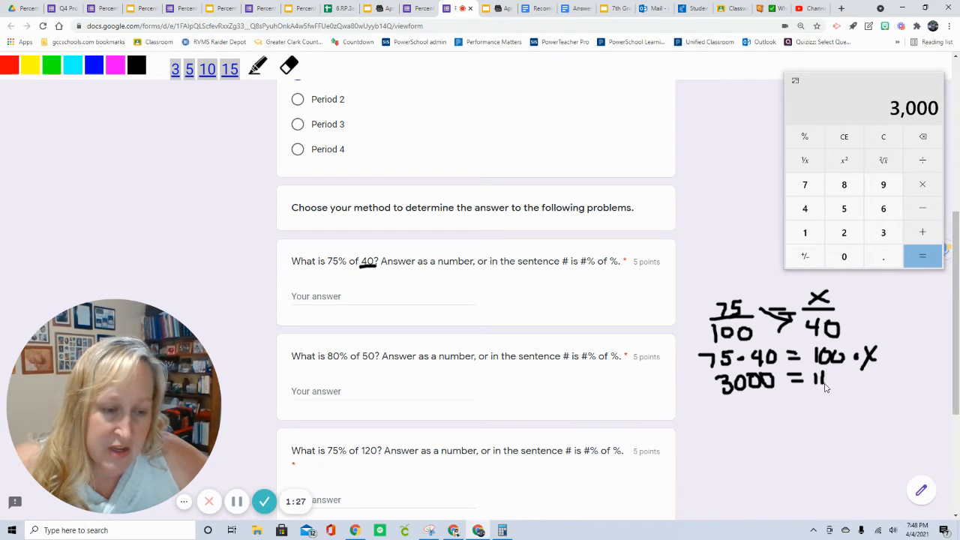
pyautogui.moveTo(826, 375); pyautogui.dragTo(871, 379)
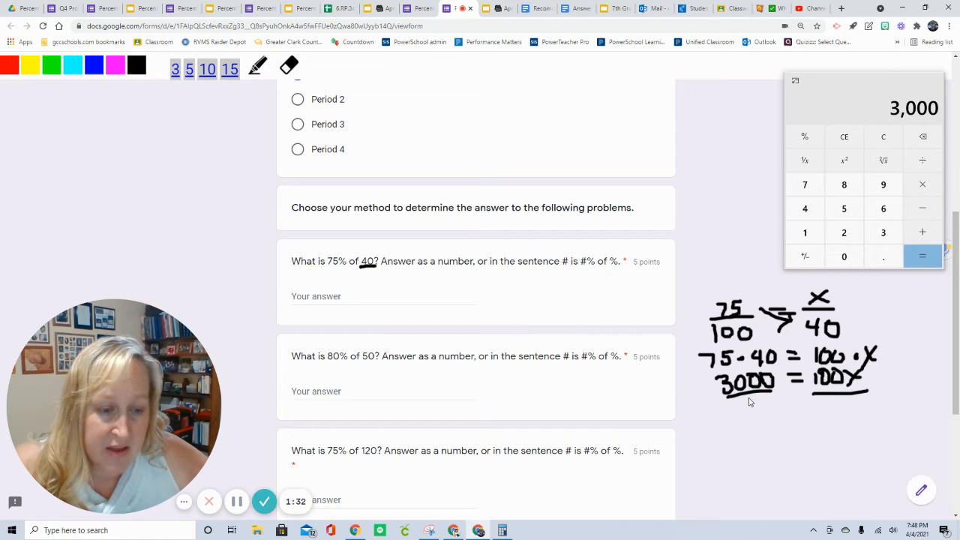
pyautogui.moveTo(739, 402); pyautogui.dragTo(757, 408)
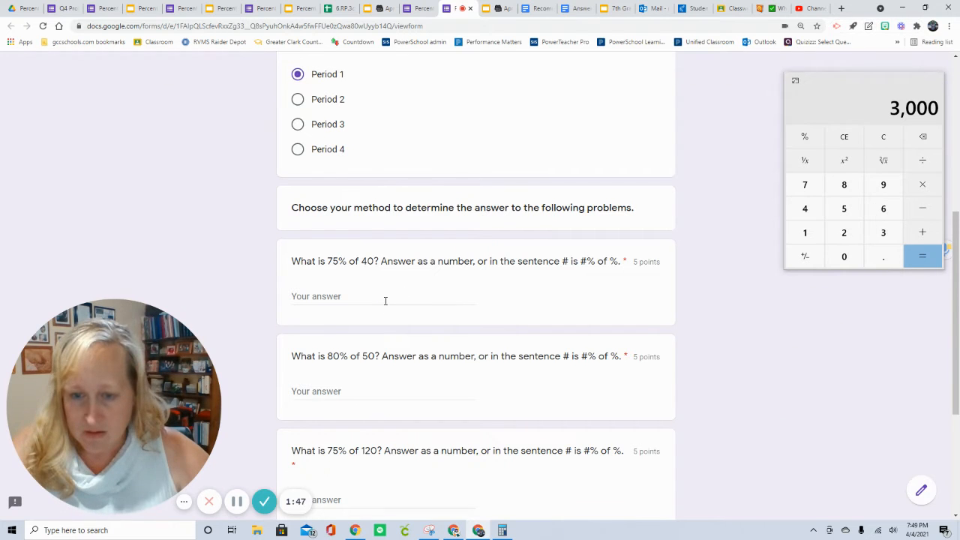
# Answer the first question with the sentence "30 is 75% of 40"
pyautogui.click(384, 297)
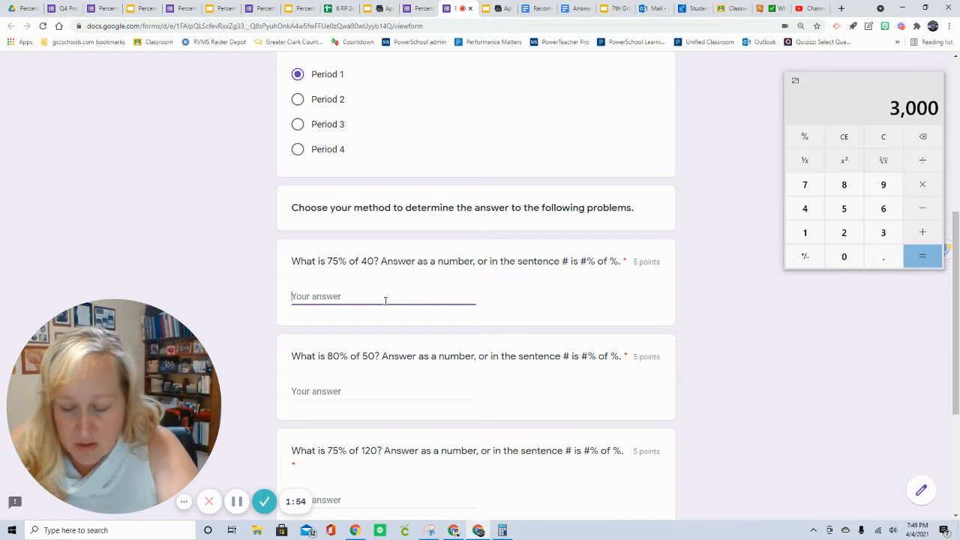
pyautogui.write('30 is 75% of')
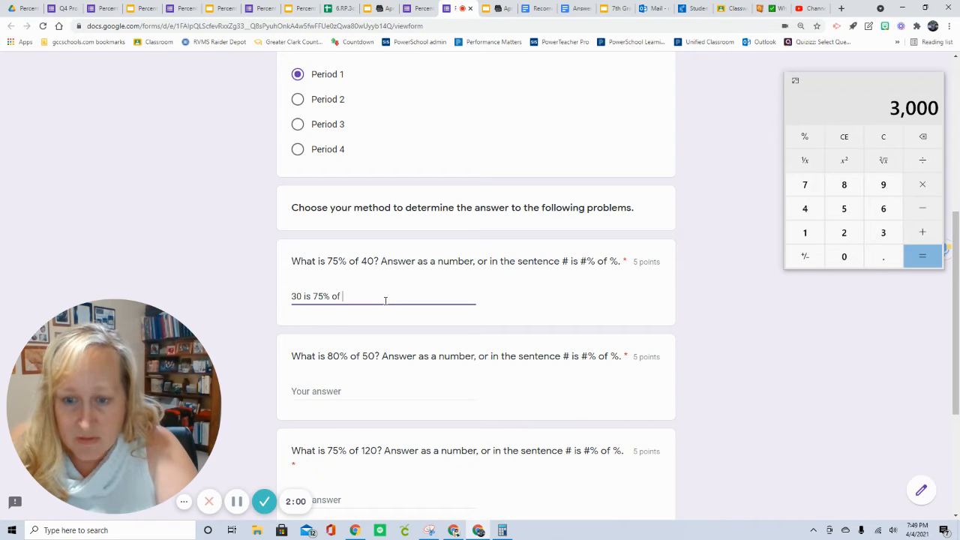
pyautogui.write('40')
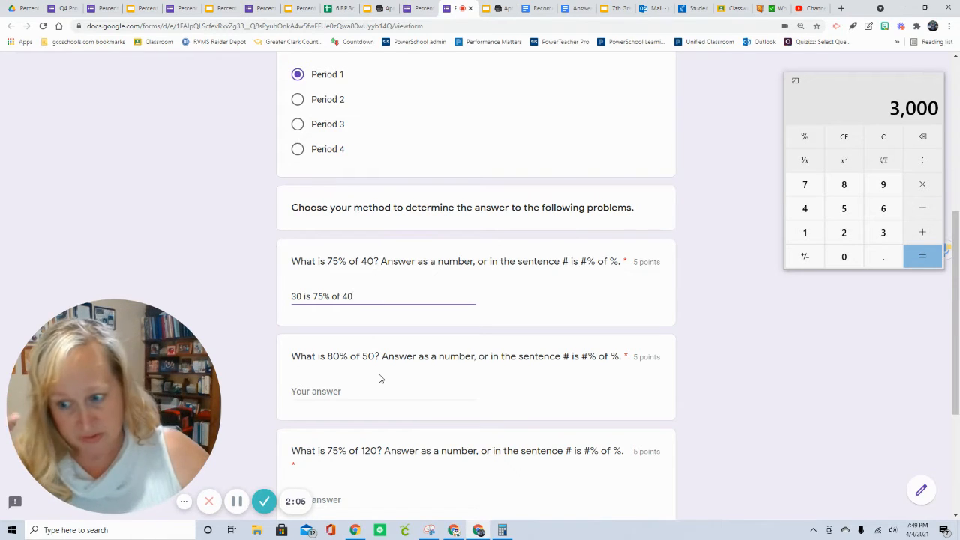
pyautogui.moveTo(741, 150)
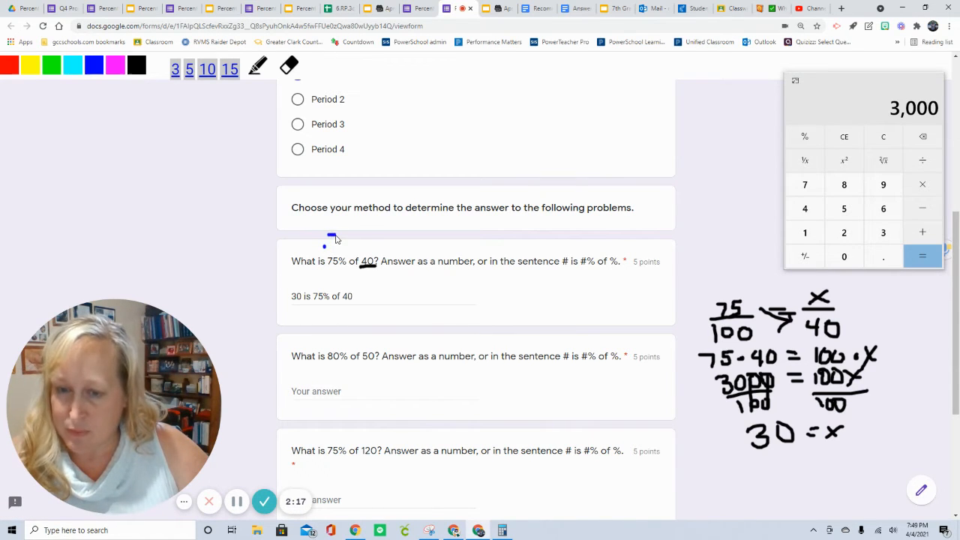
# Note .75 × 40 above the question and verify 0.75 × 40 = 30 on the calculator
pyautogui.moveTo(324, 240); pyautogui.dragTo(351, 241)
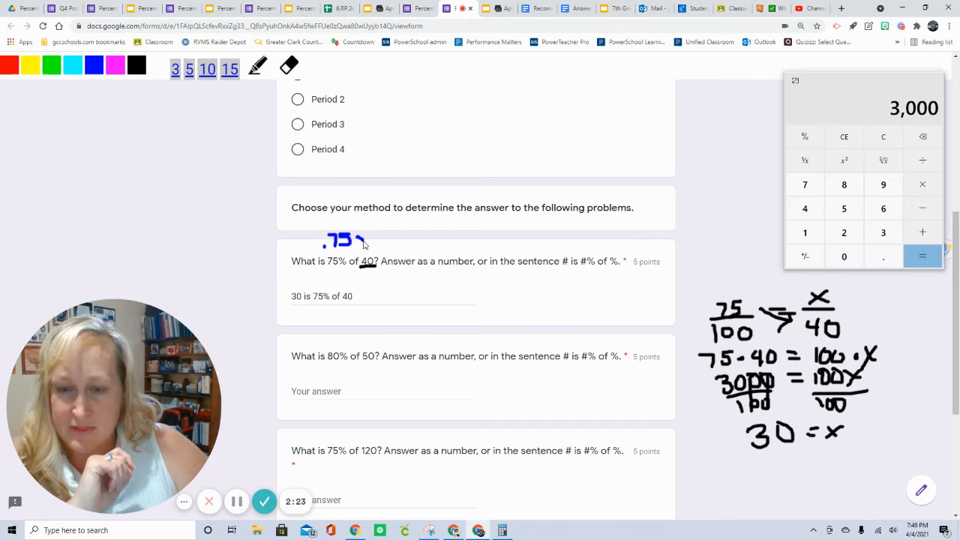
pyautogui.moveTo(359, 239); pyautogui.dragTo(383, 238)
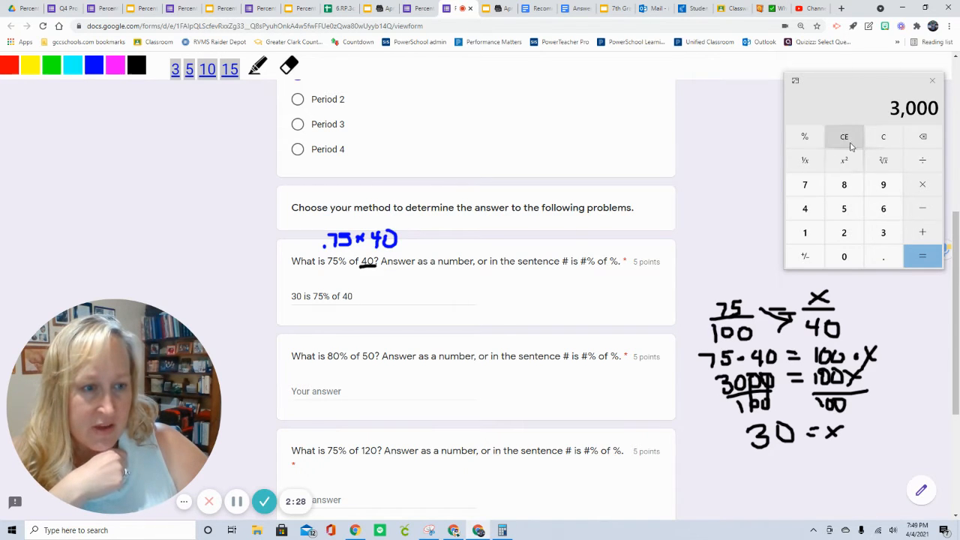
pyautogui.click(844, 135)
pyautogui.write('40')
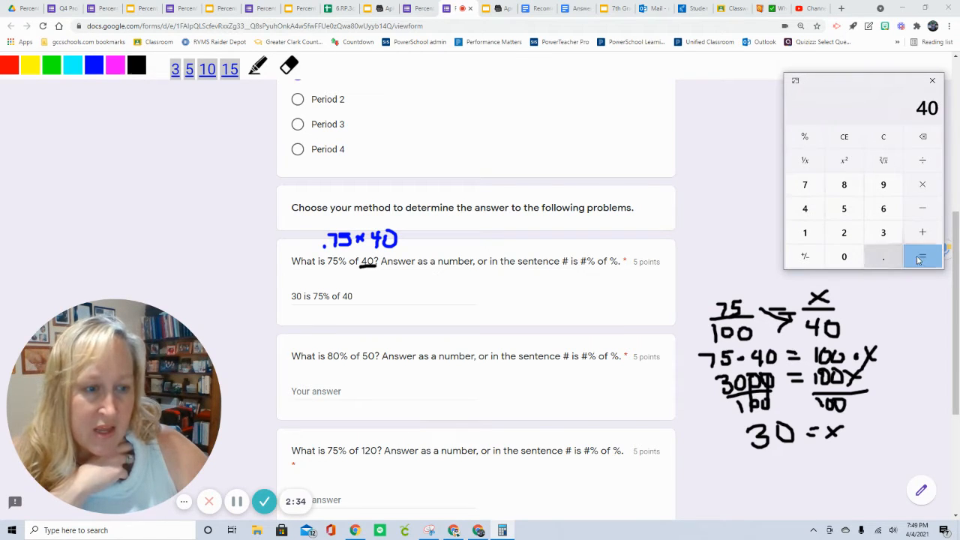
pyautogui.click(922, 255)
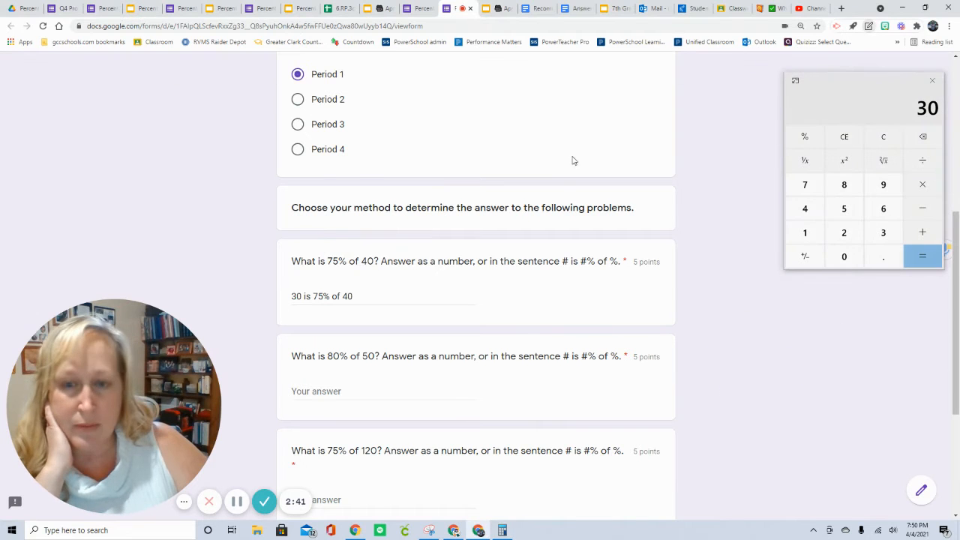
# Handwrite the proportion 75/100 = x/120 beside the 75% of 120 question
pyautogui.scroll(-3)
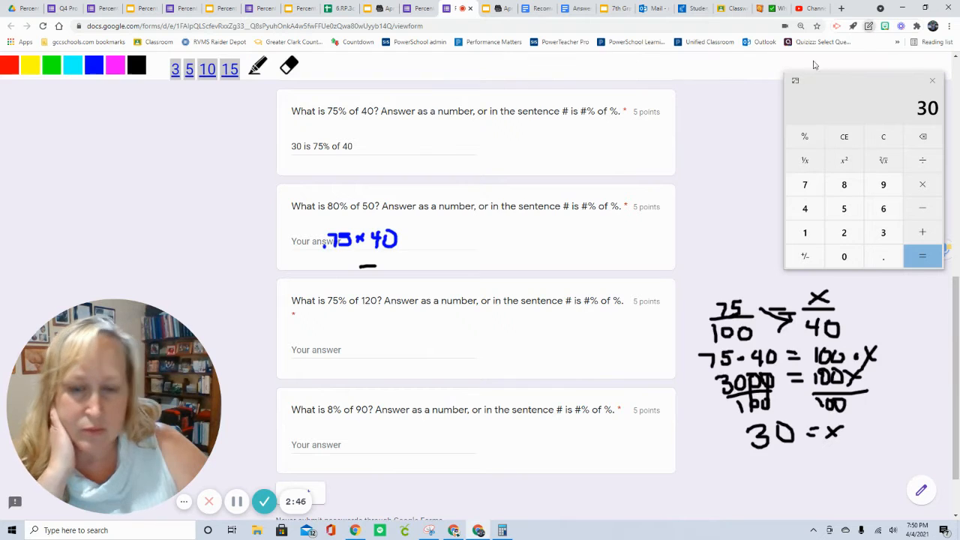
pyautogui.moveTo(408, 321)
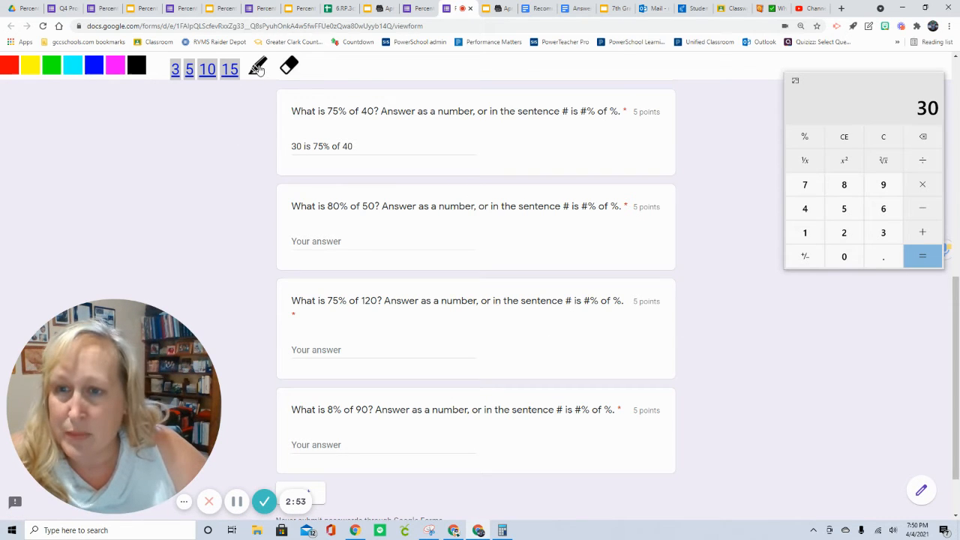
pyautogui.moveTo(322, 308); pyautogui.dragTo(349, 308)
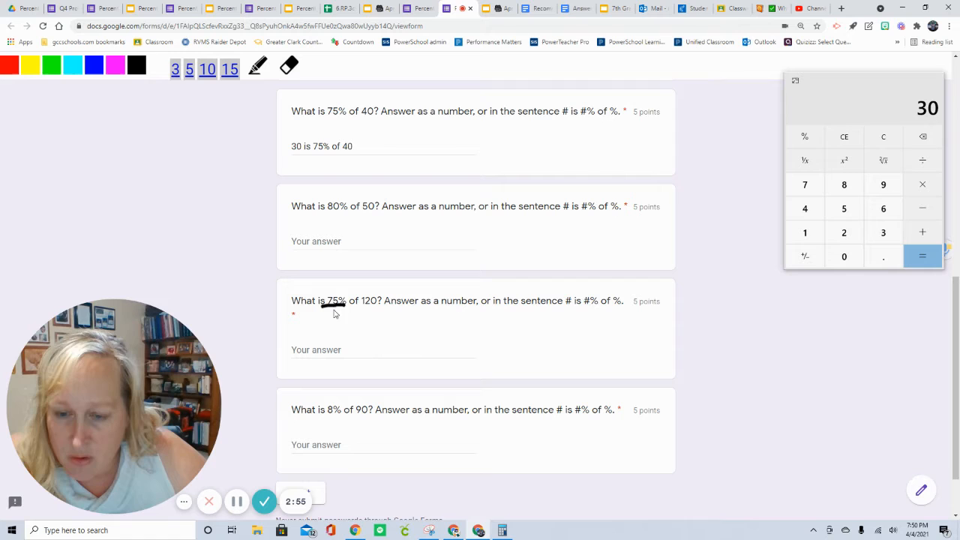
pyautogui.moveTo(322, 315); pyautogui.dragTo(345, 314)
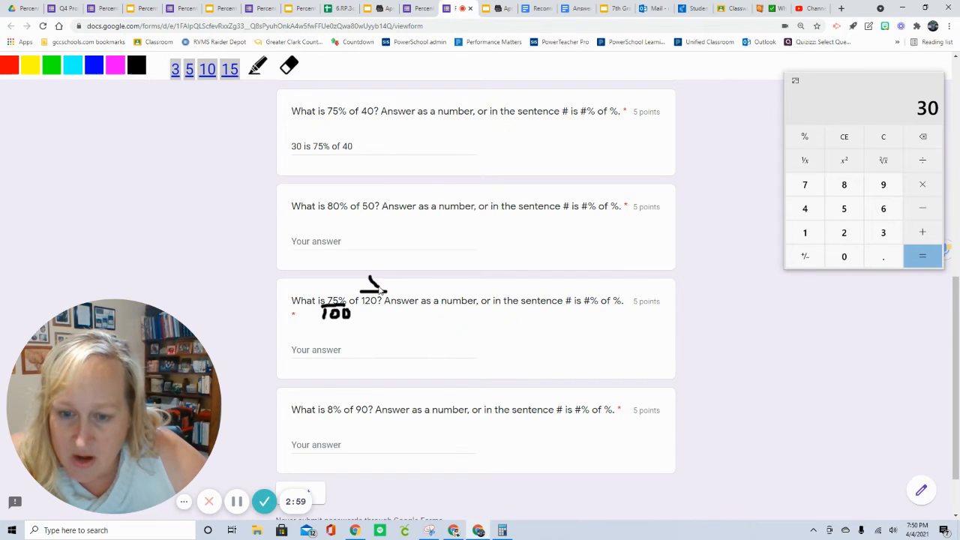
pyautogui.moveTo(721, 293); pyautogui.dragTo(739, 319)
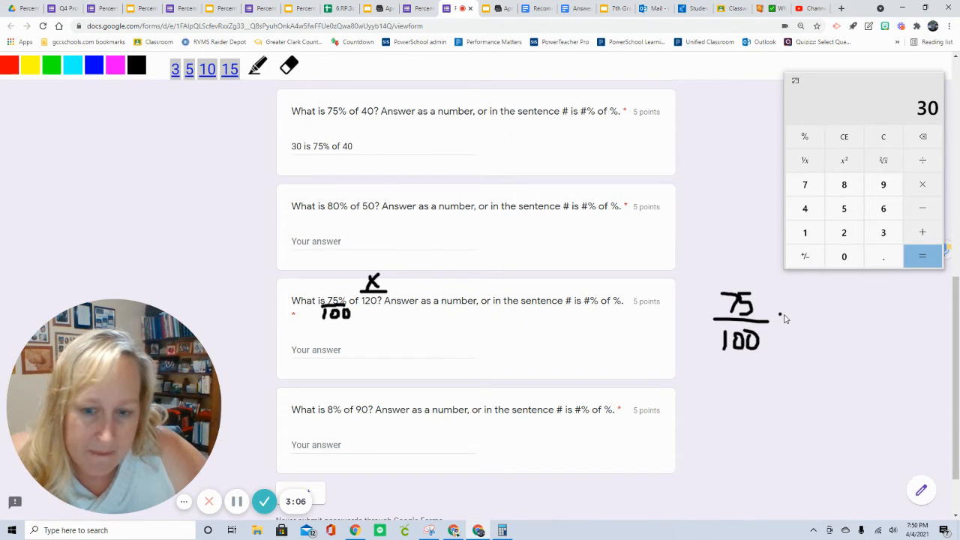
pyautogui.moveTo(787, 316); pyautogui.dragTo(825, 303)
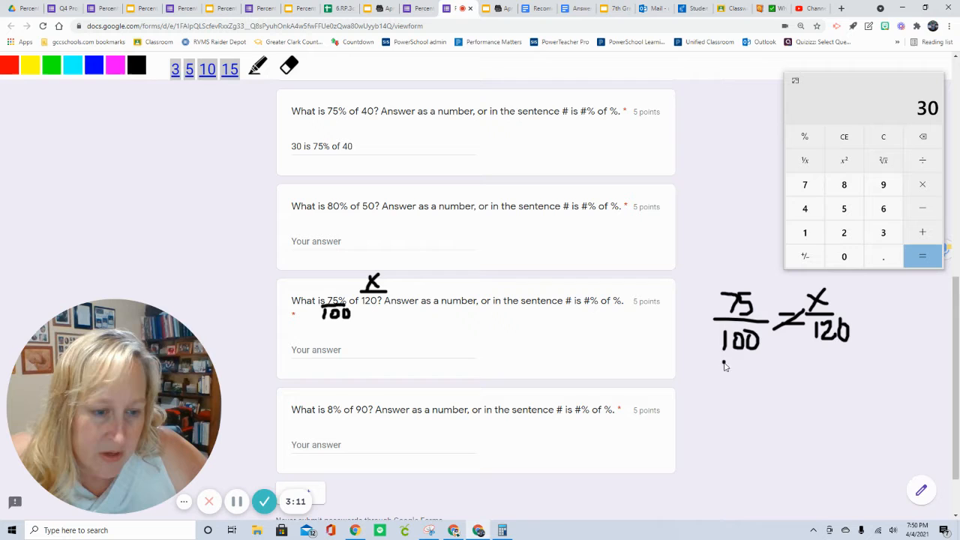
pyautogui.moveTo(720, 368); pyautogui.dragTo(739, 375)
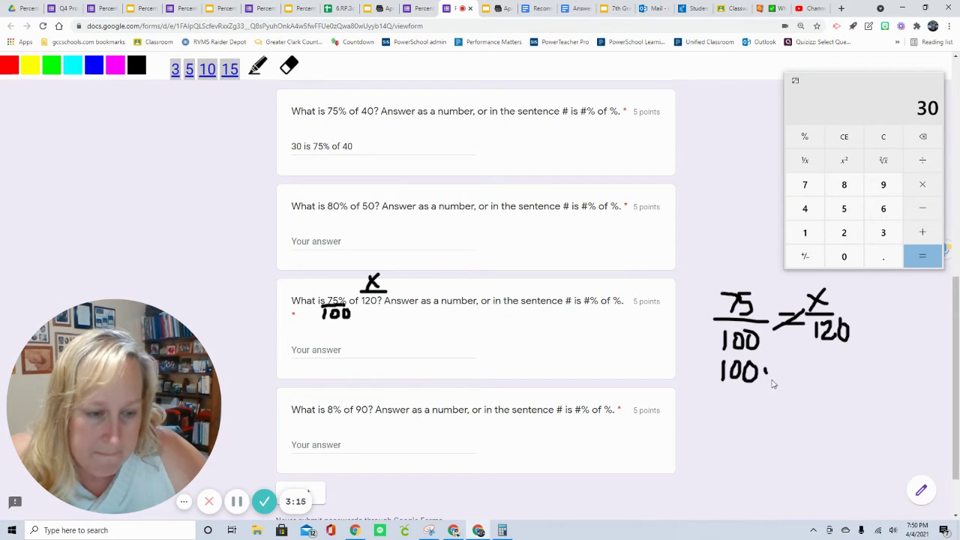
# Cross-multiply to 100x = 9000 using the calculator and solve x = 90
pyautogui.moveTo(765, 374); pyautogui.dragTo(813, 367)
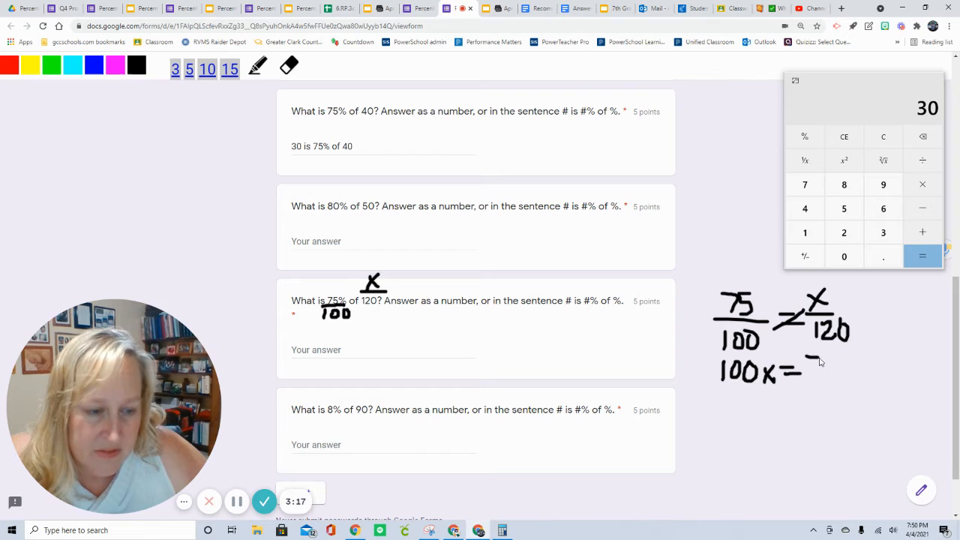
pyautogui.moveTo(808, 368); pyautogui.dragTo(841, 367)
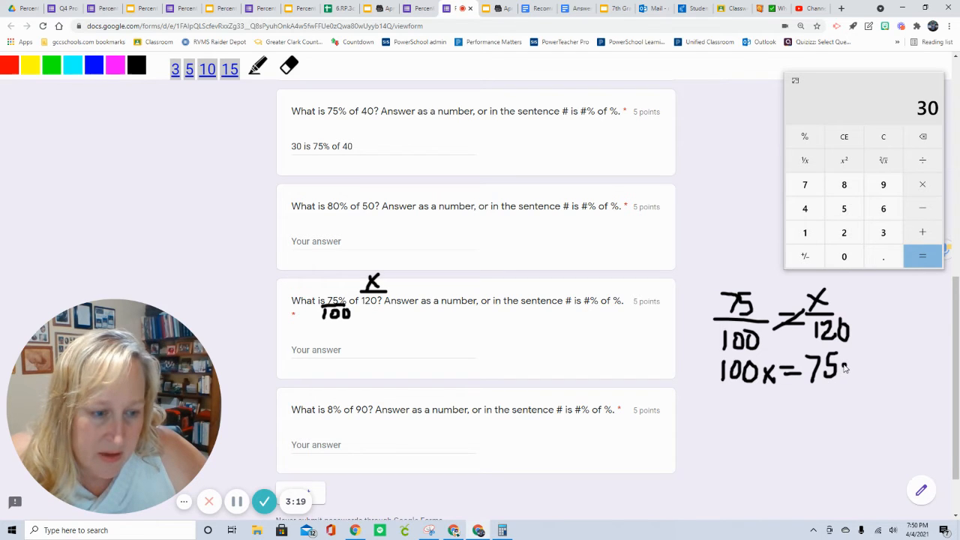
pyautogui.moveTo(841, 368); pyautogui.dragTo(886, 367)
pyautogui.write('120')
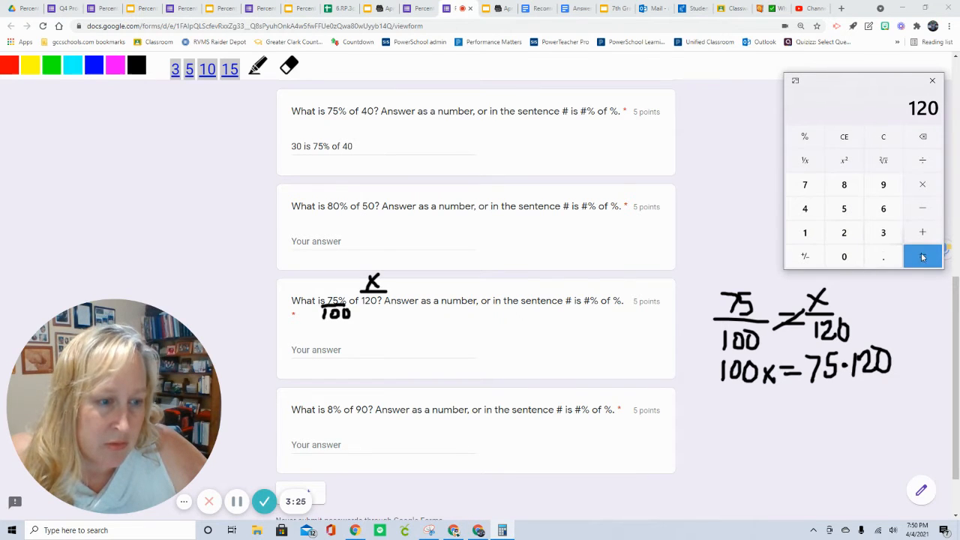
pyautogui.click(923, 255)
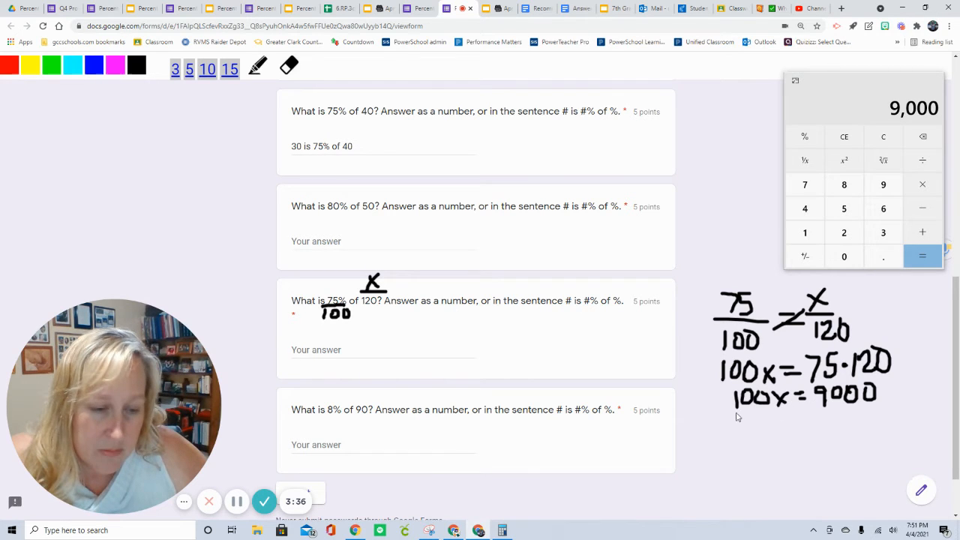
pyautogui.moveTo(743, 417); pyautogui.dragTo(773, 428)
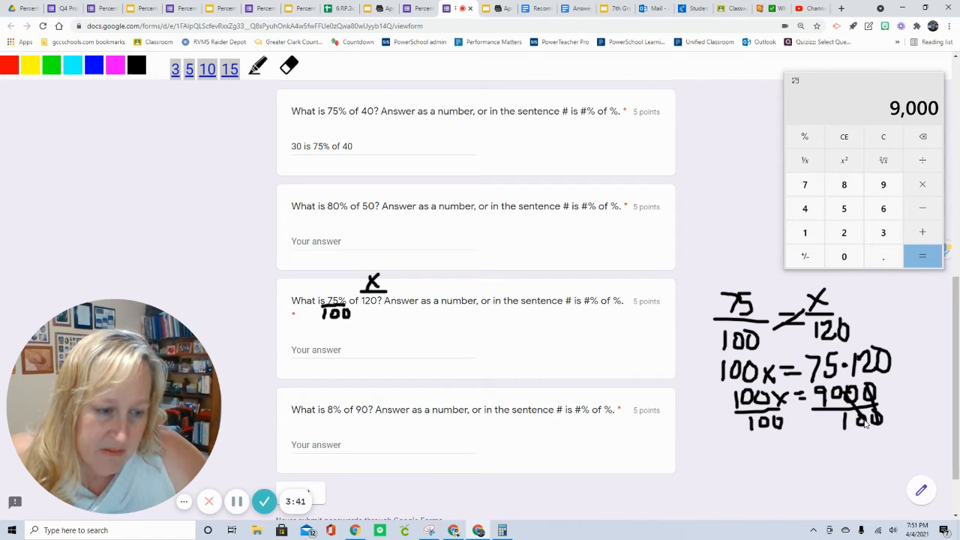
pyautogui.moveTo(780, 447); pyautogui.dragTo(798, 457)
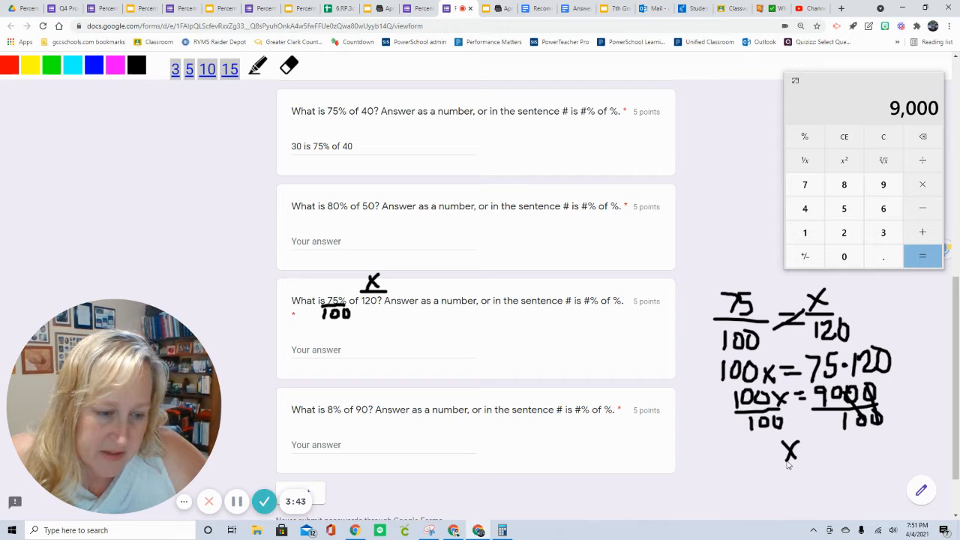
pyautogui.moveTo(803, 451); pyautogui.dragTo(828, 450)
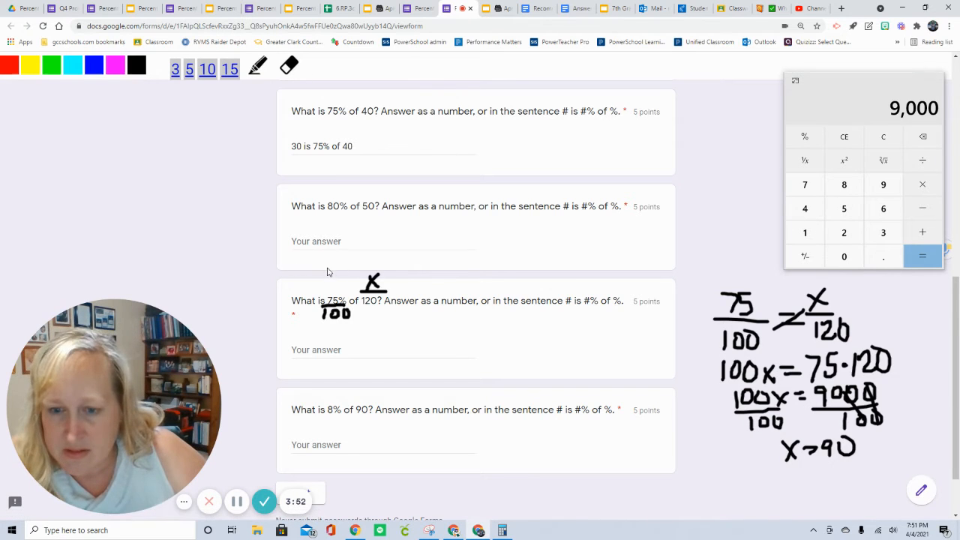
pyautogui.moveTo(279, 198)
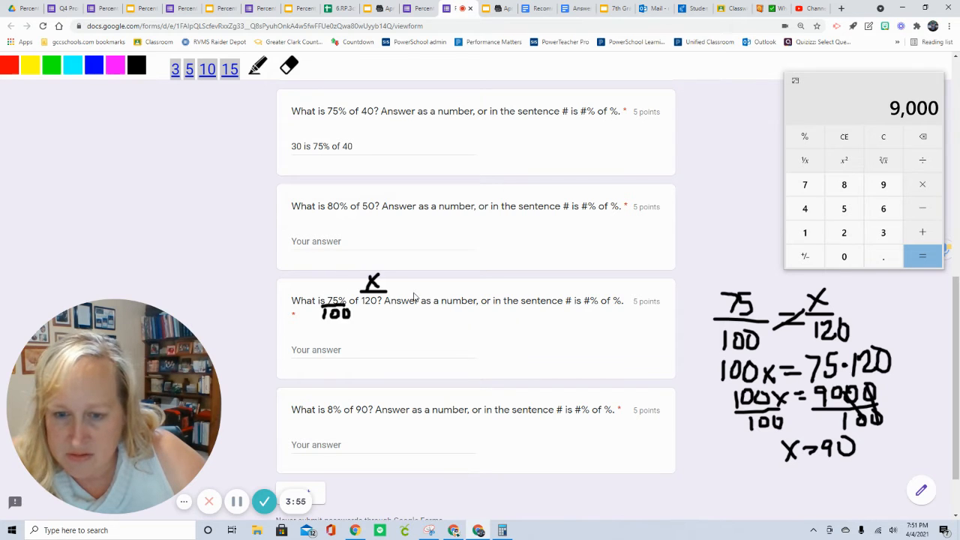
# Write .75·120 in pink by the question and check 0.75 × 120 = 90 on the calculator
pyautogui.moveTo(342, 306); pyautogui.dragTo(432, 303)
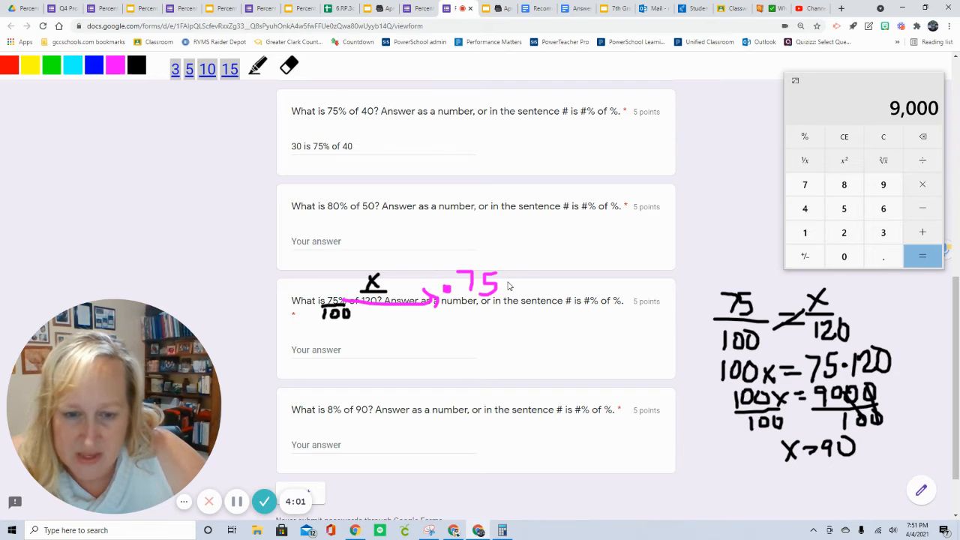
pyautogui.moveTo(510, 284); pyautogui.dragTo(525, 293)
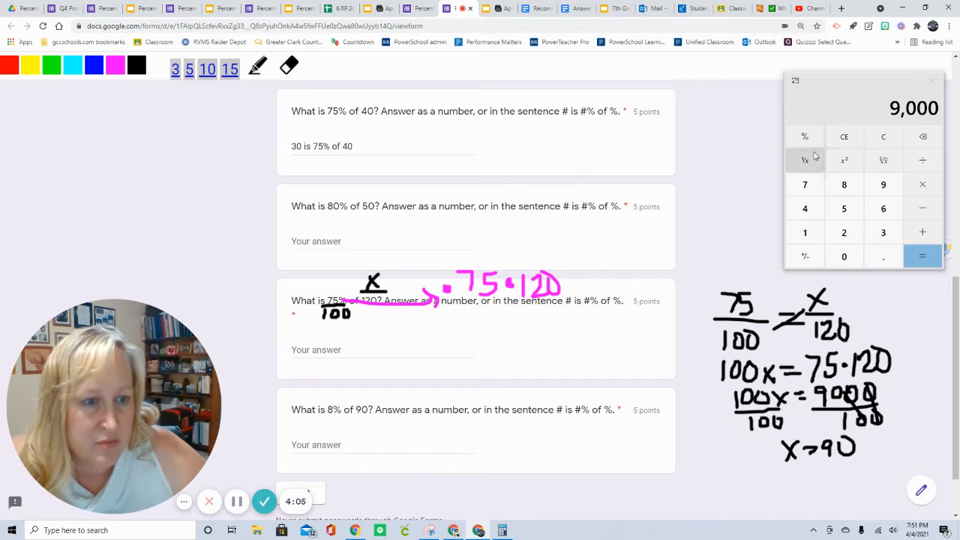
pyautogui.click(882, 136)
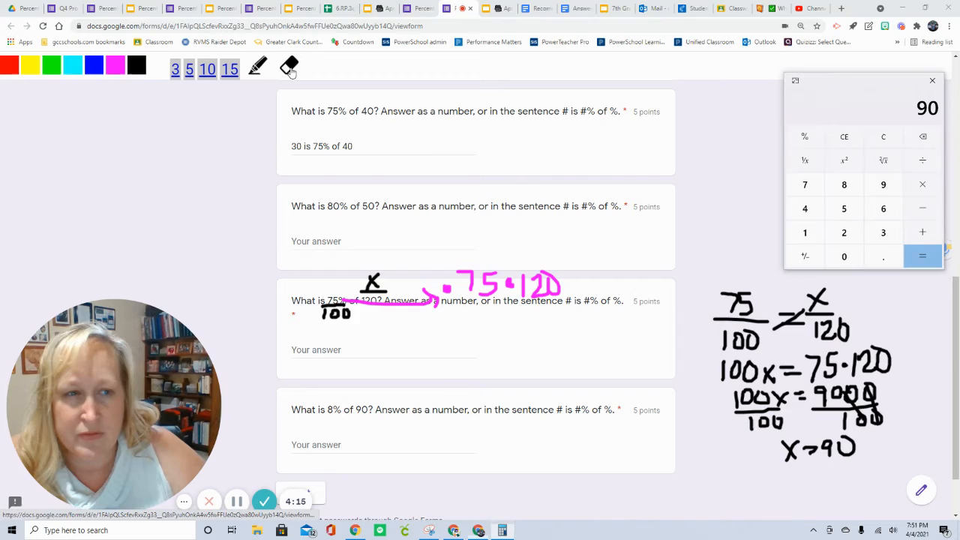
# Clear the notes and answer the question with "90 is 75% of 120"
pyautogui.click(288, 66)
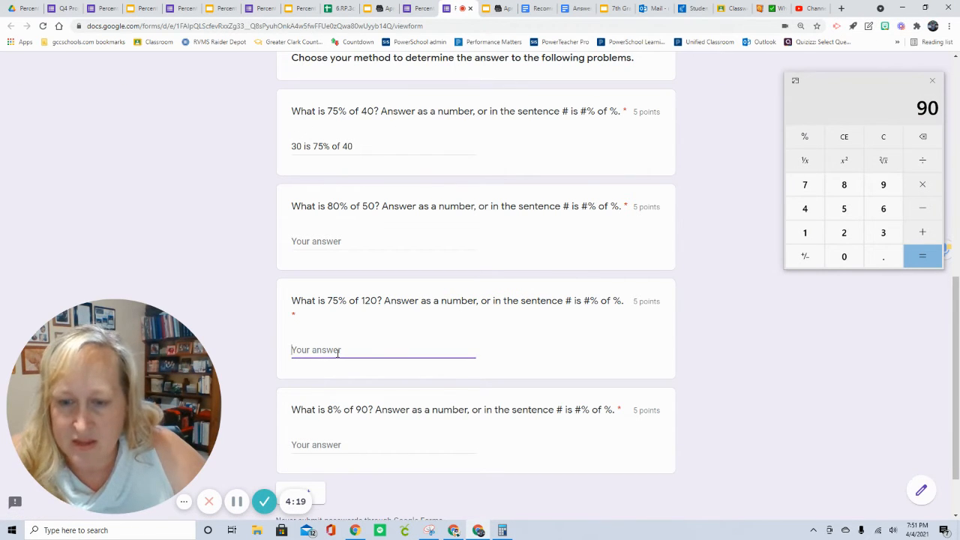
pyautogui.write('90 is')
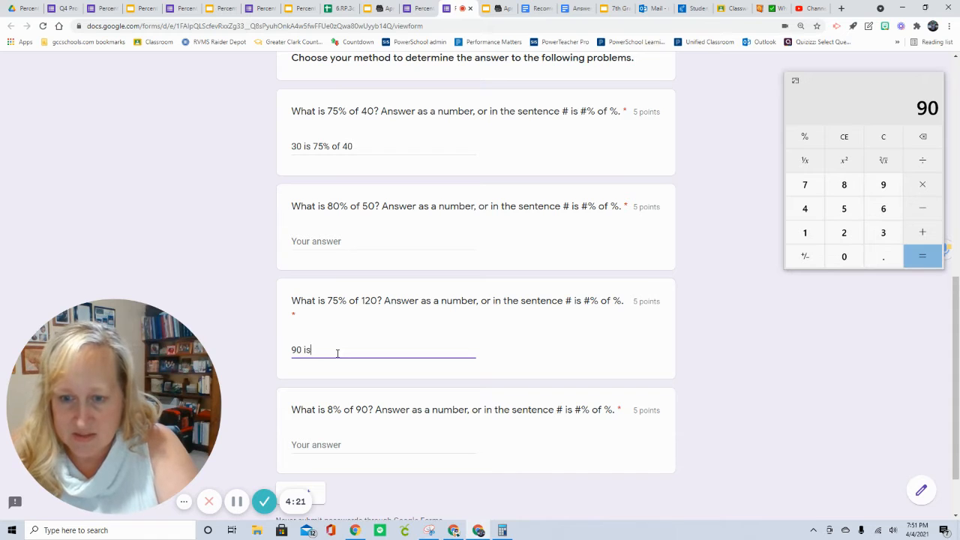
pyautogui.write('75%')
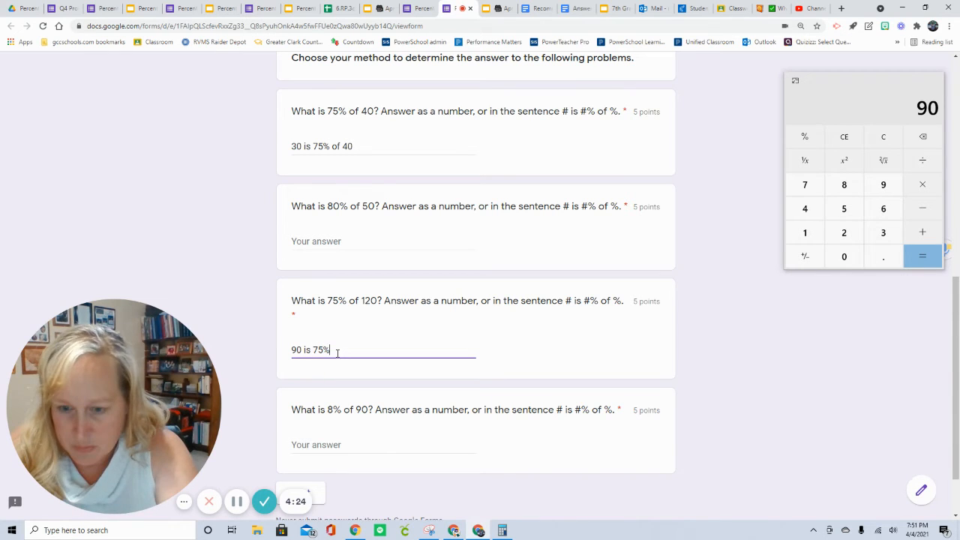
pyautogui.write('of 120')
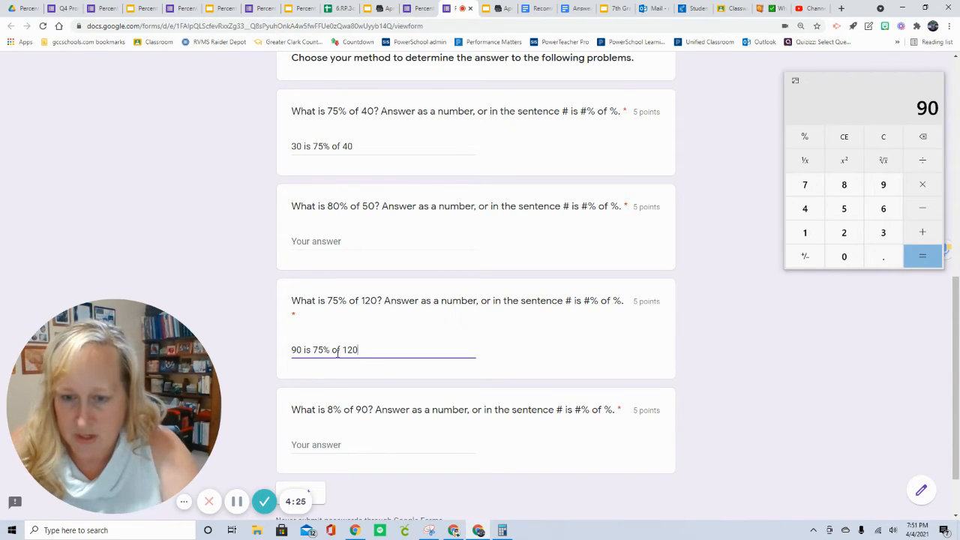
pyautogui.scroll(-3)
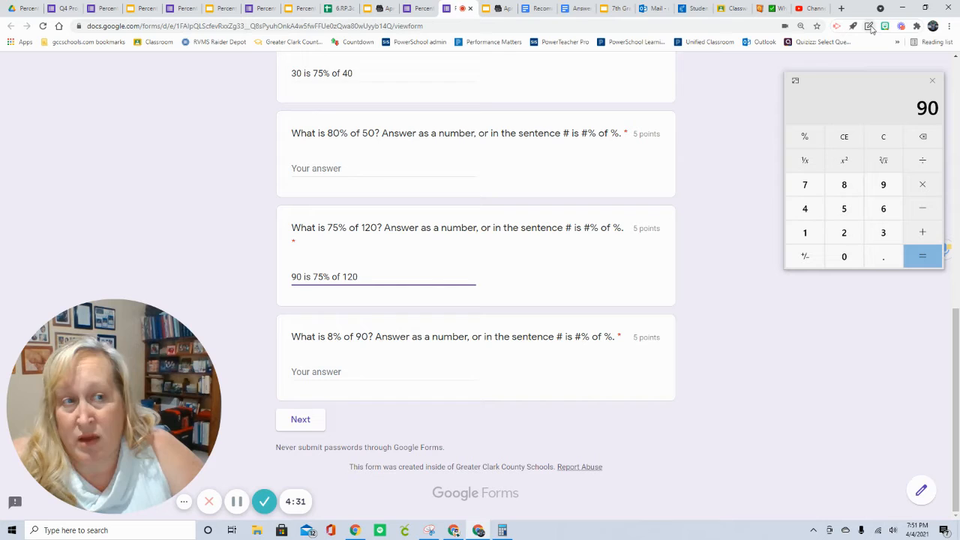
# Note .08 above the question and answer it with "7.2 is 8% of 90"
pyautogui.click(870, 27)
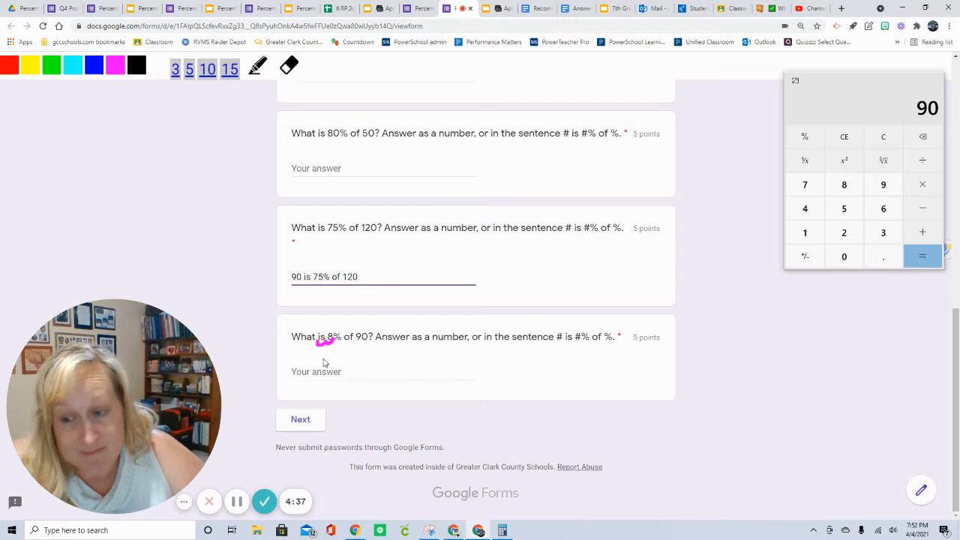
pyautogui.moveTo(322, 326)
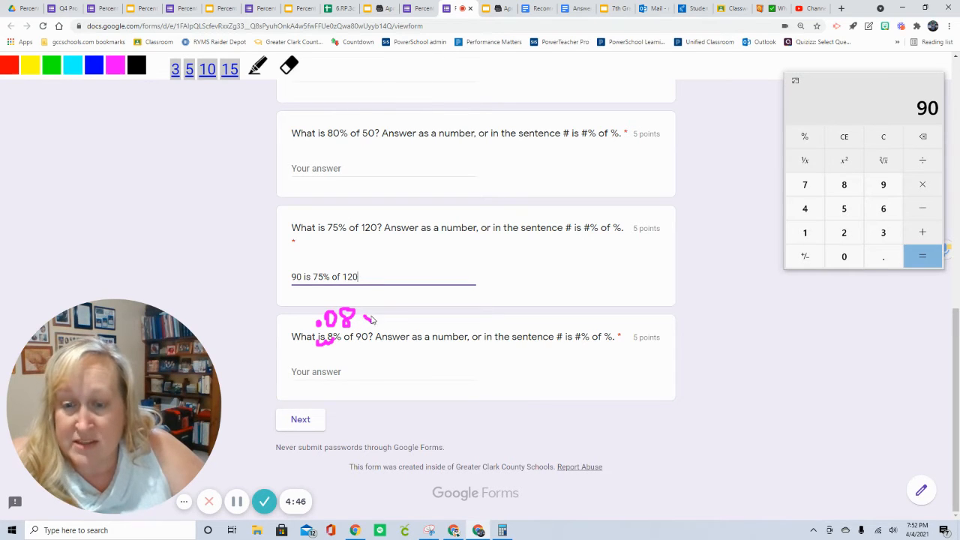
pyautogui.moveTo(363, 319); pyautogui.dragTo(393, 318)
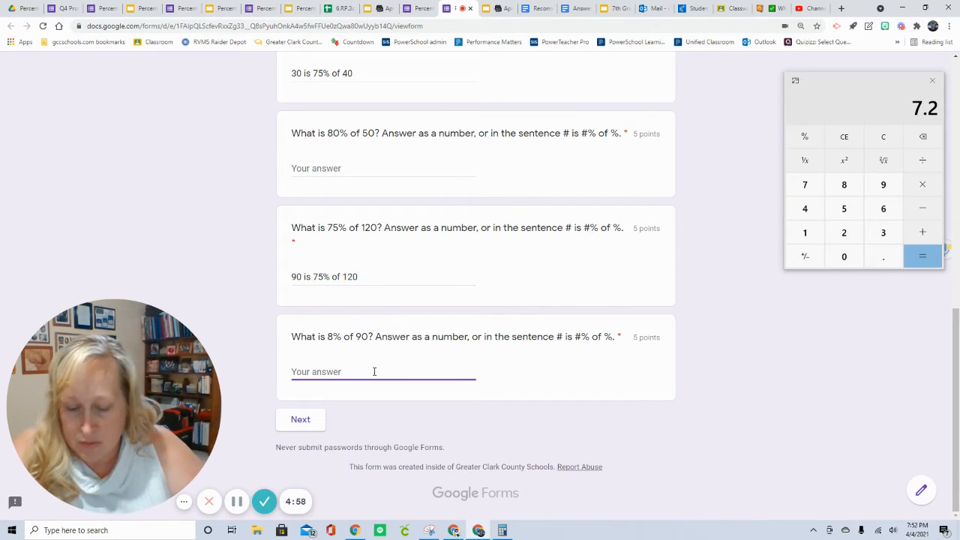
pyautogui.write('7.2 is')
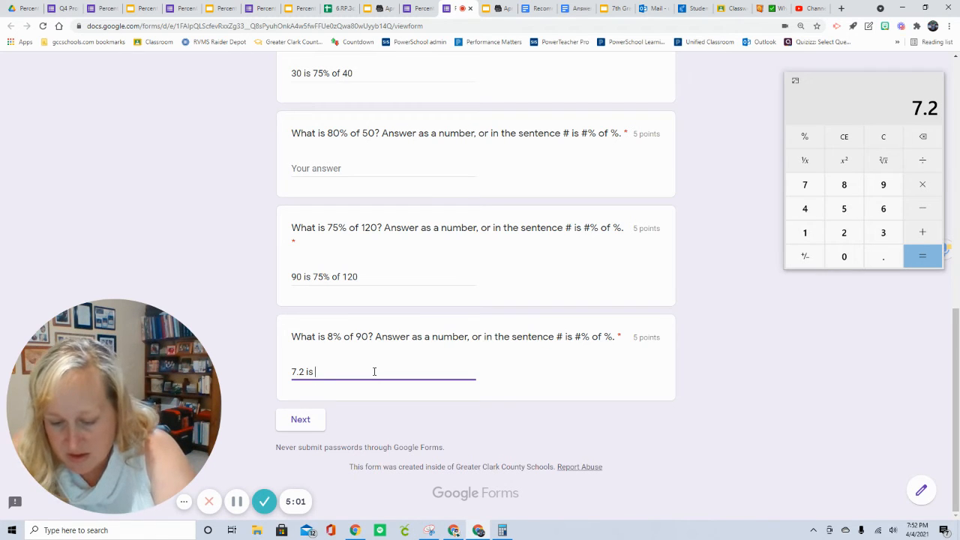
pyautogui.write('8% of 90')
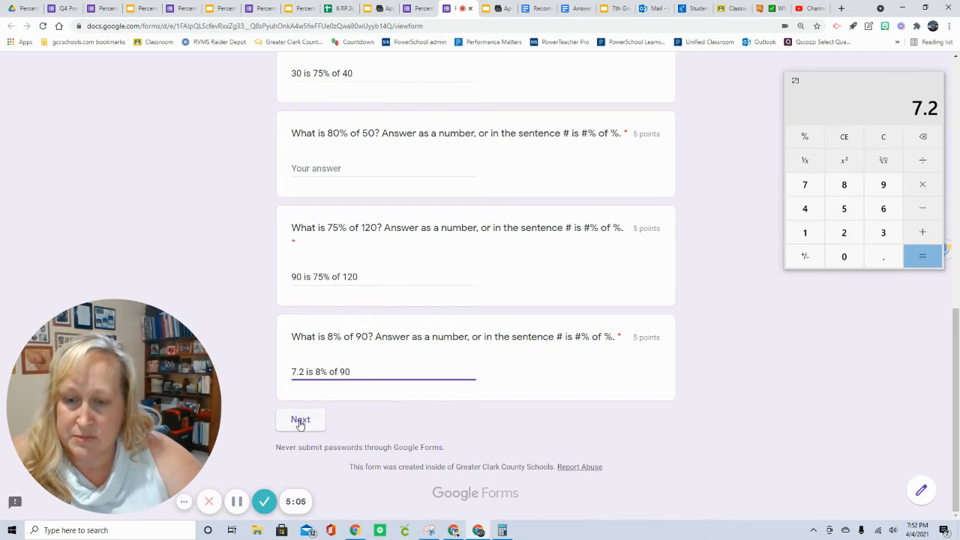
# Attempt Next, hit the required-question warning, and note .80·50 above the 80% of 50 question
pyautogui.click(300, 420)
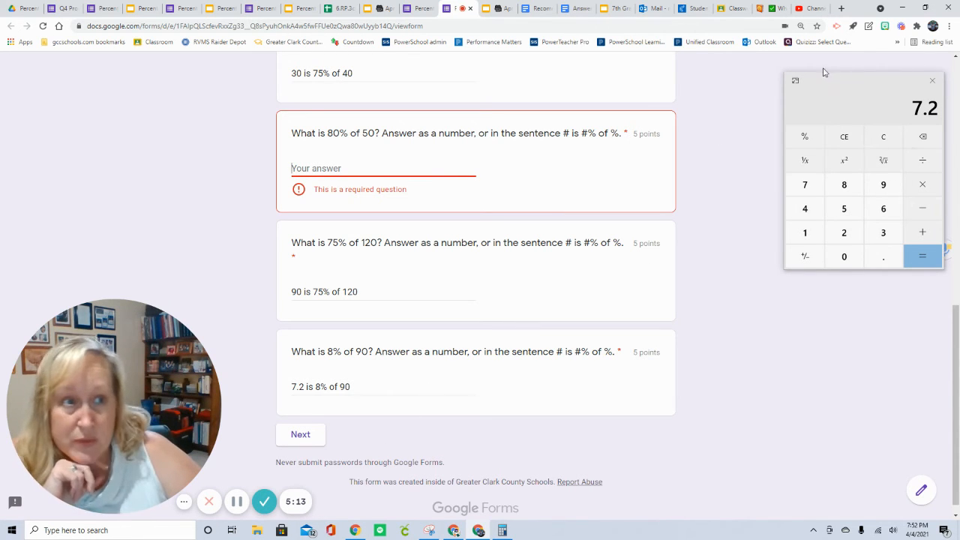
pyautogui.click(870, 27)
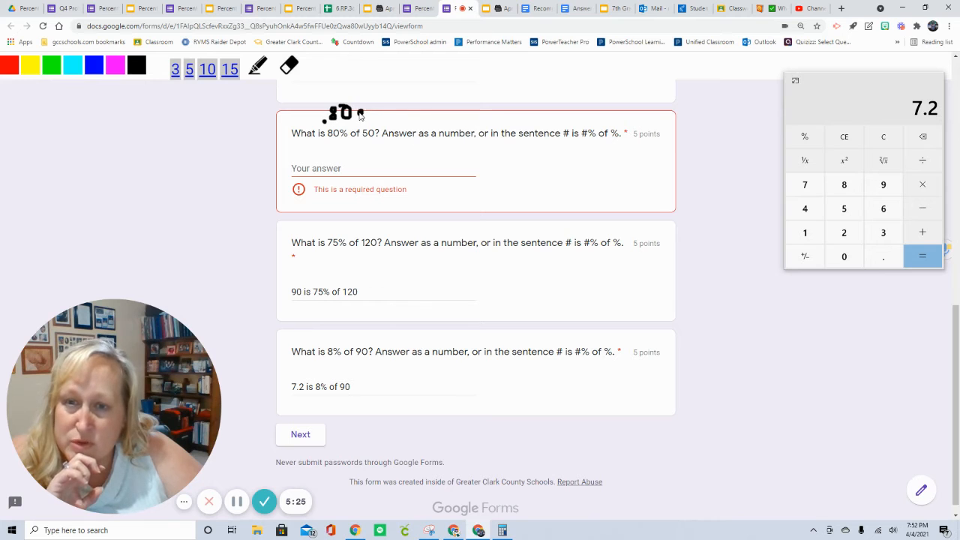
pyautogui.moveTo(353, 112); pyautogui.dragTo(393, 113)
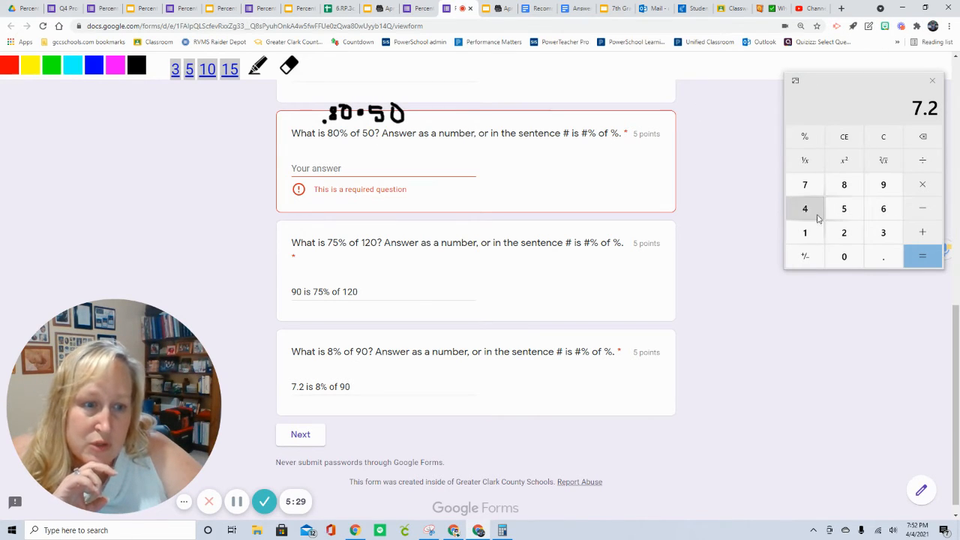
# Compute 0.8 × 50 = 40 on the calculator, redoing the entry once
pyautogui.click(843, 255)
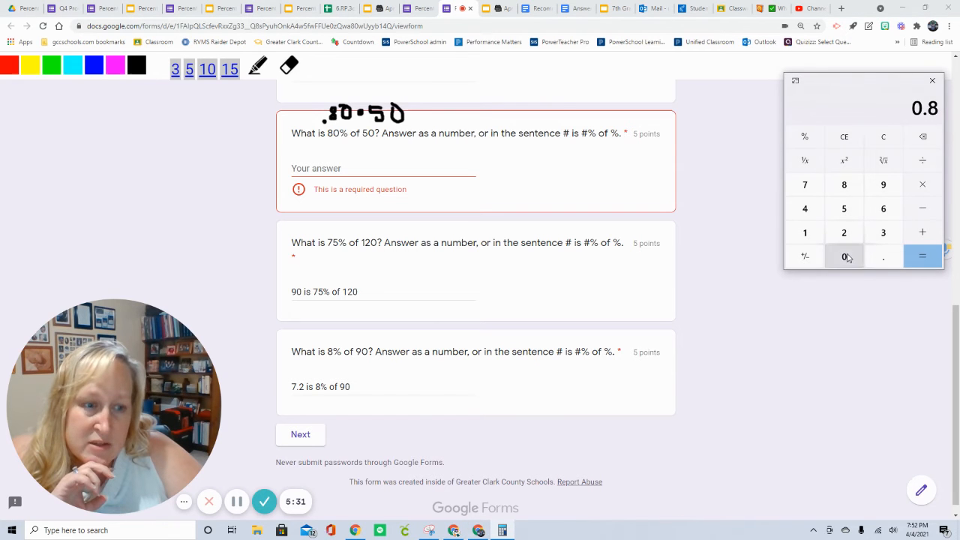
pyautogui.click(843, 183)
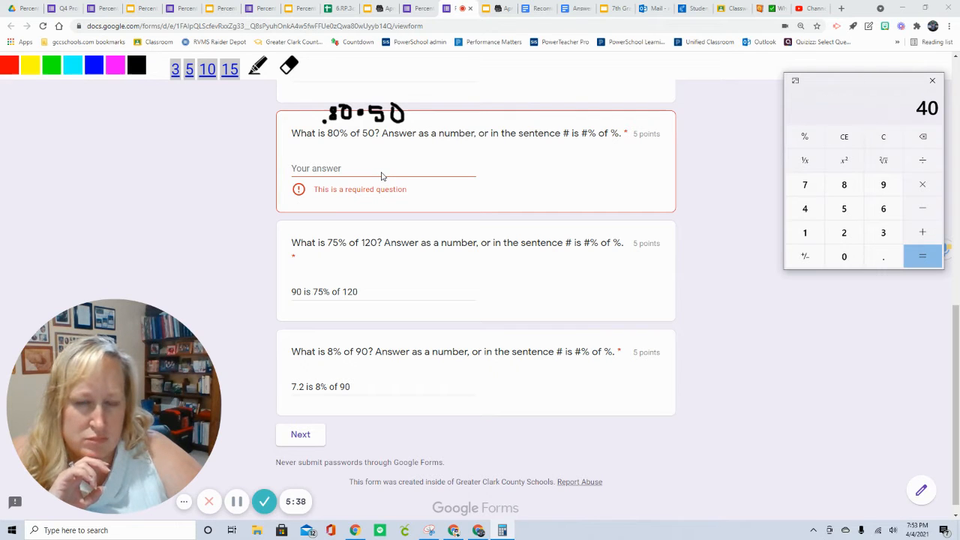
pyautogui.click(882, 137)
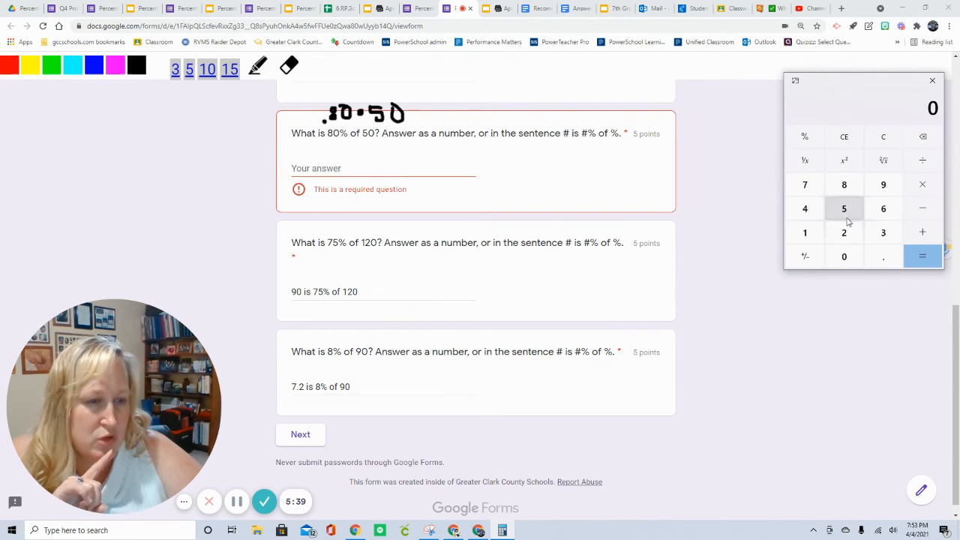
pyautogui.click(882, 257)
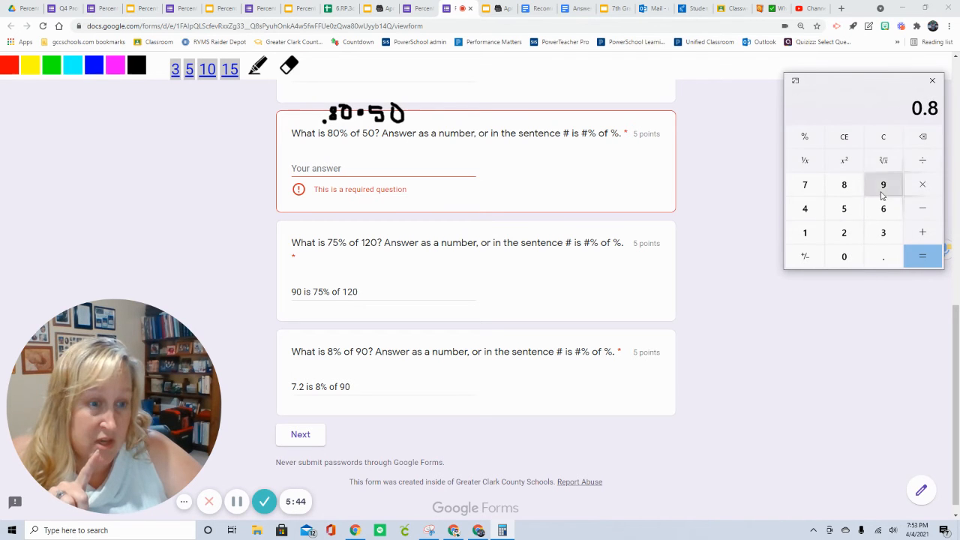
pyautogui.click(922, 255)
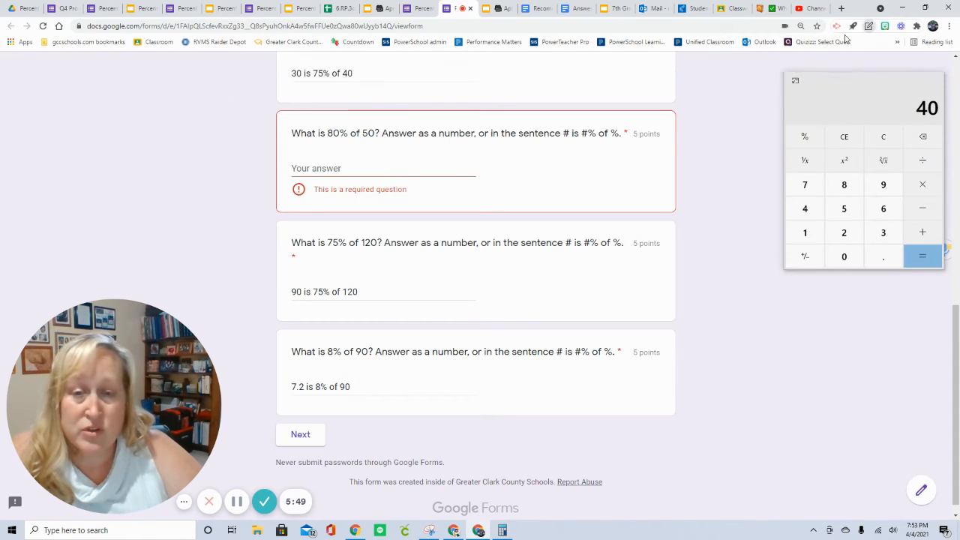
# Answer "40 is 80% of 50" and advance to the Real World Percent Problems section
pyautogui.click(339, 168)
pyautogui.write('40 is')
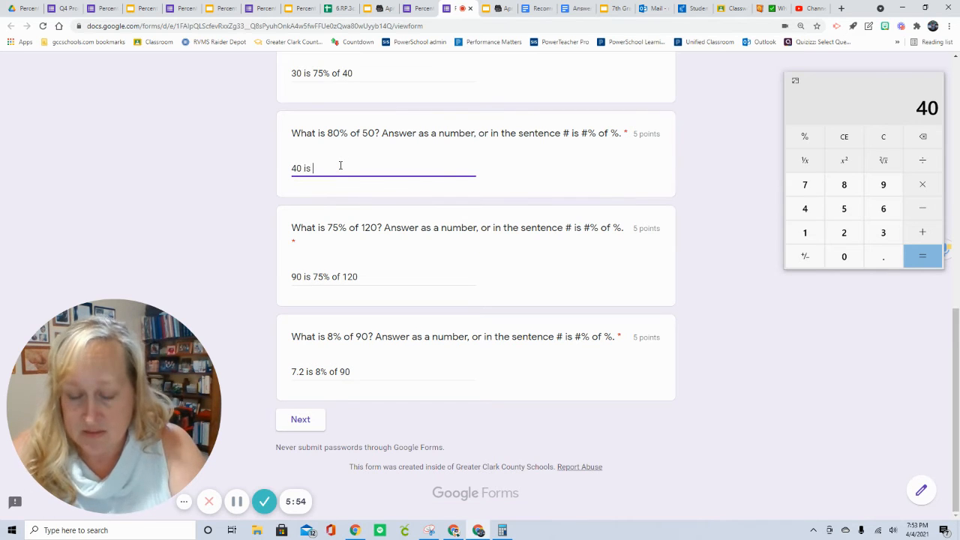
pyautogui.write('80%')
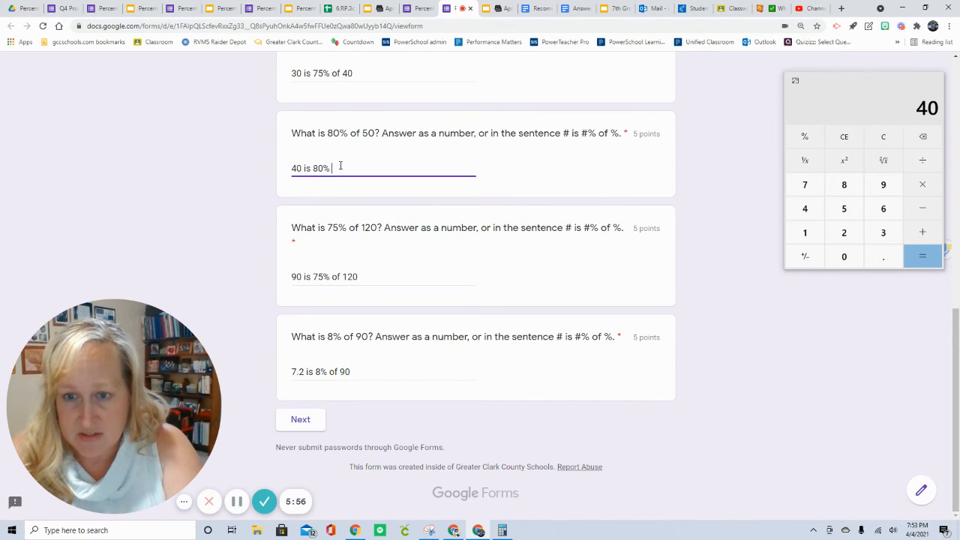
pyautogui.write('of')
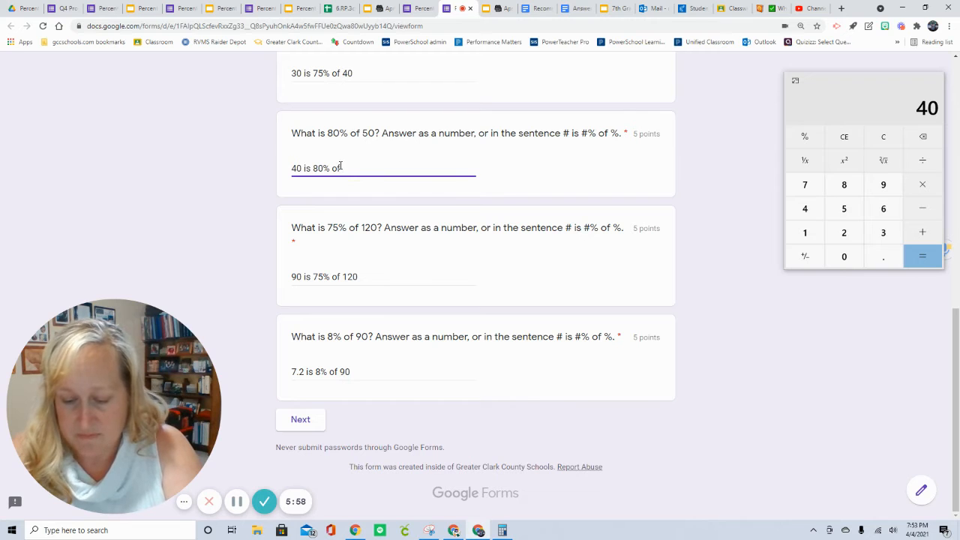
pyautogui.write('50')
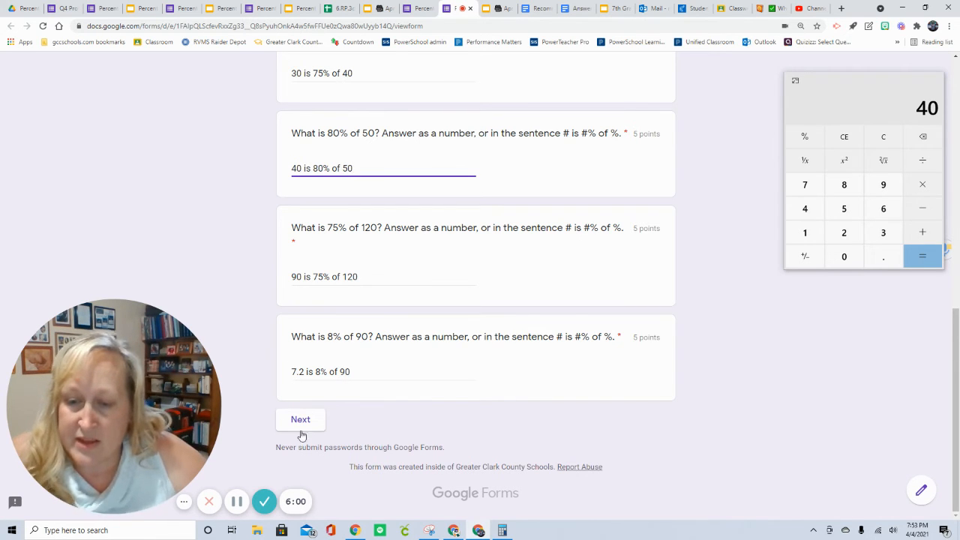
pyautogui.click(300, 420)
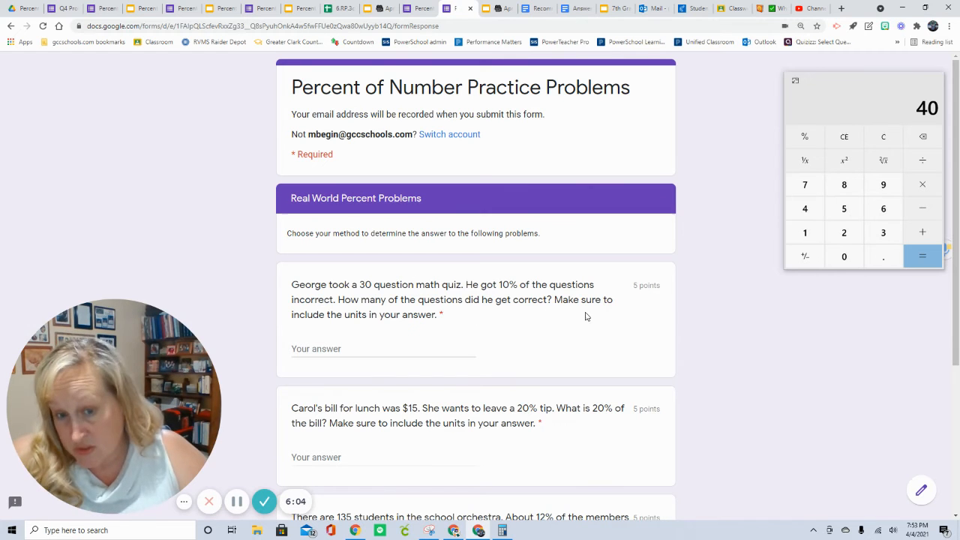
pyautogui.moveTo(923, 185)
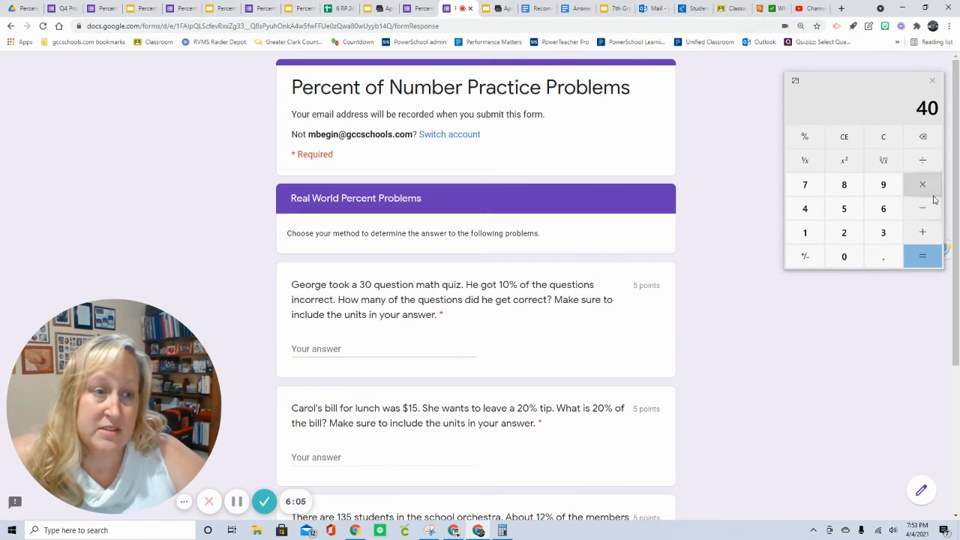
# Annotate George's problem, marking 'incorrect', 'correct' and noting 90% correct beside it
pyautogui.click(882, 136)
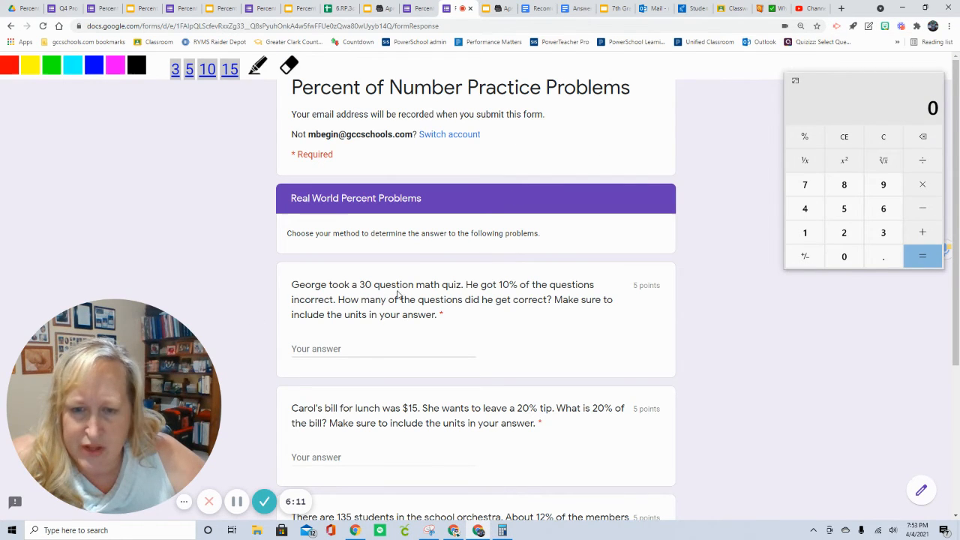
pyautogui.moveTo(498, 293)
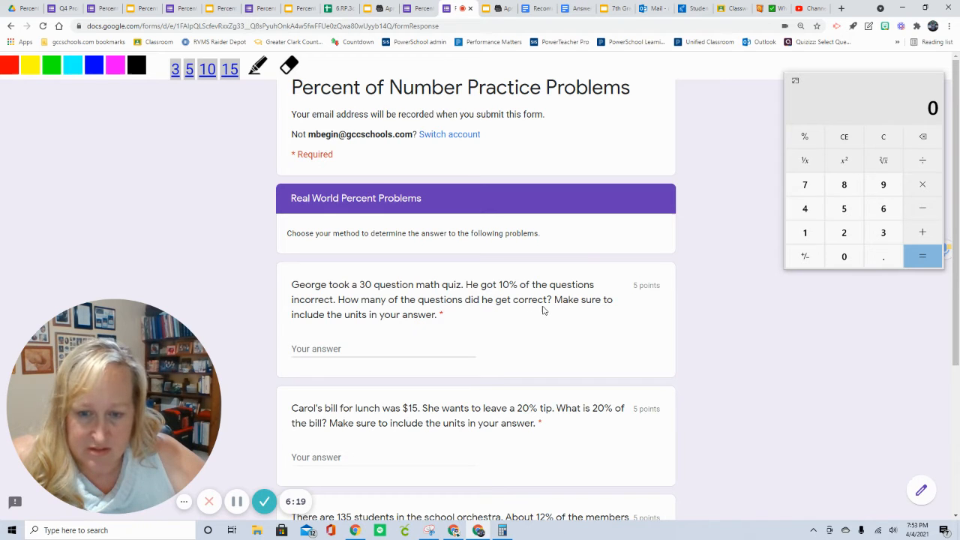
pyautogui.moveTo(438, 324)
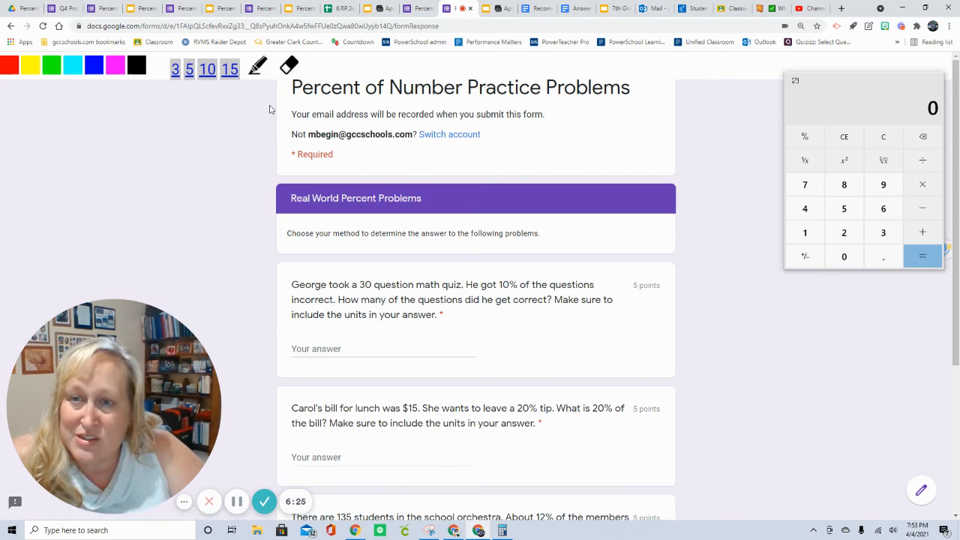
pyautogui.moveTo(507, 297)
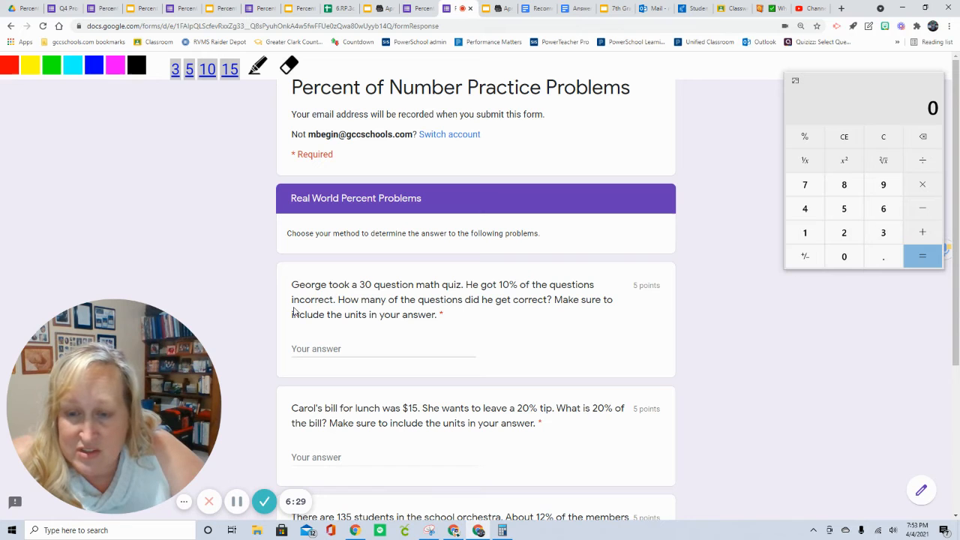
pyautogui.moveTo(291, 306); pyautogui.dragTo(336, 306)
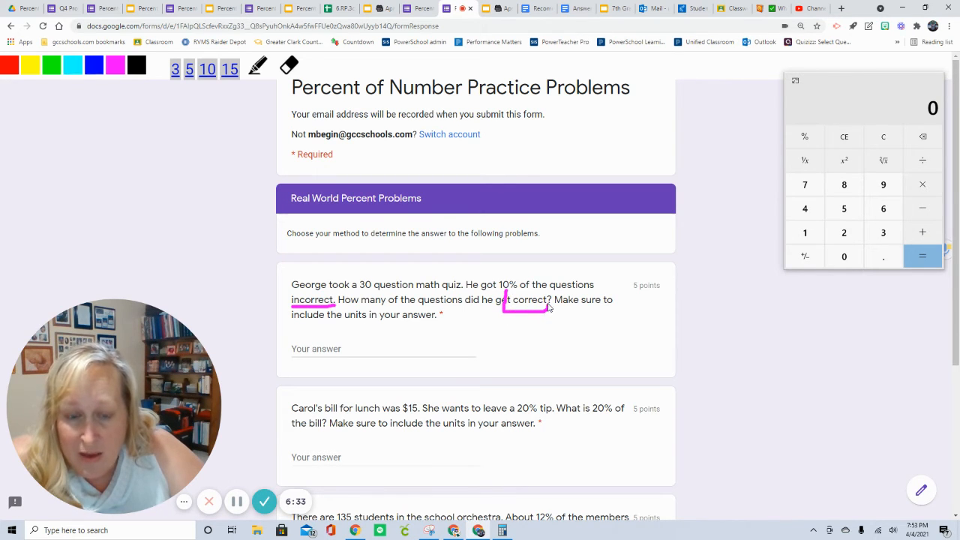
pyautogui.moveTo(501, 293); pyautogui.dragTo(552, 309)
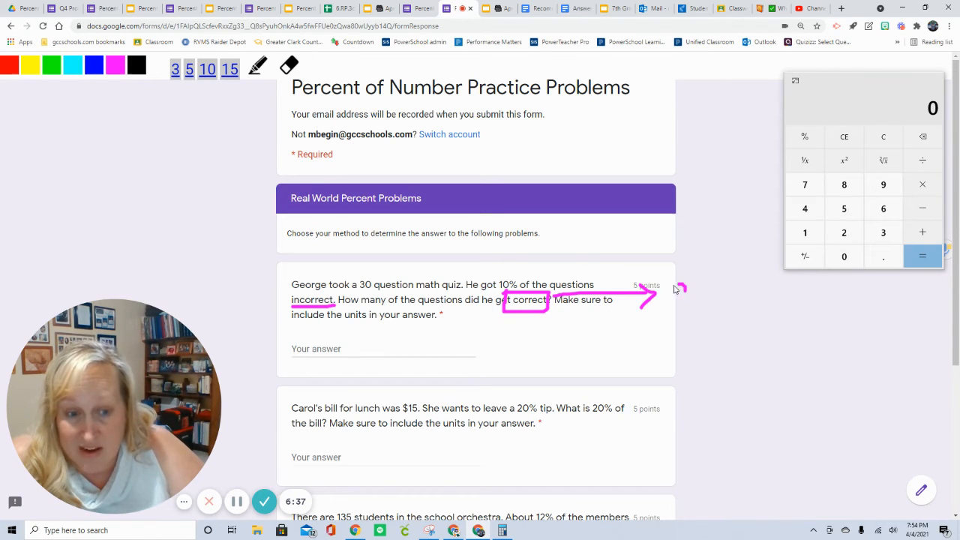
pyautogui.moveTo(673, 297); pyautogui.dragTo(717, 288)
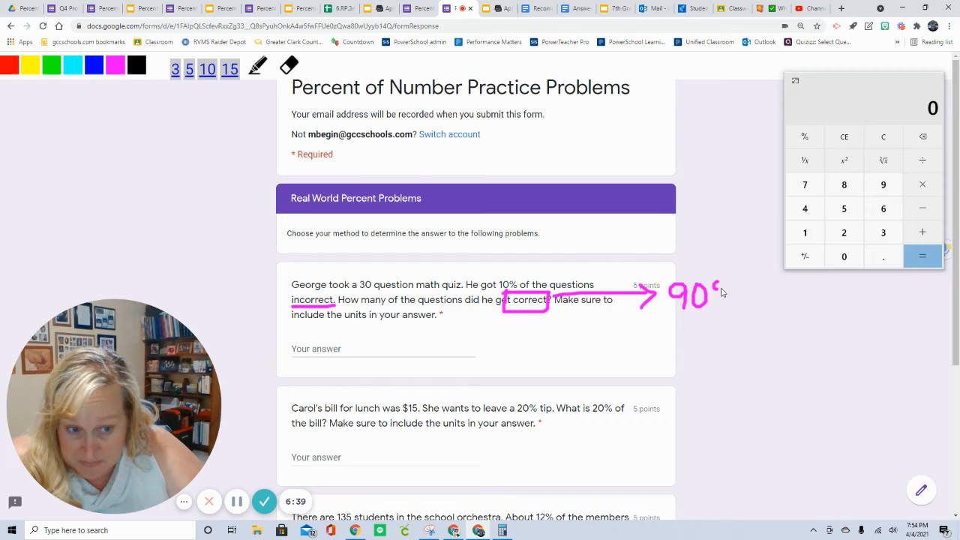
pyautogui.moveTo(720, 297); pyautogui.dragTo(777, 301)
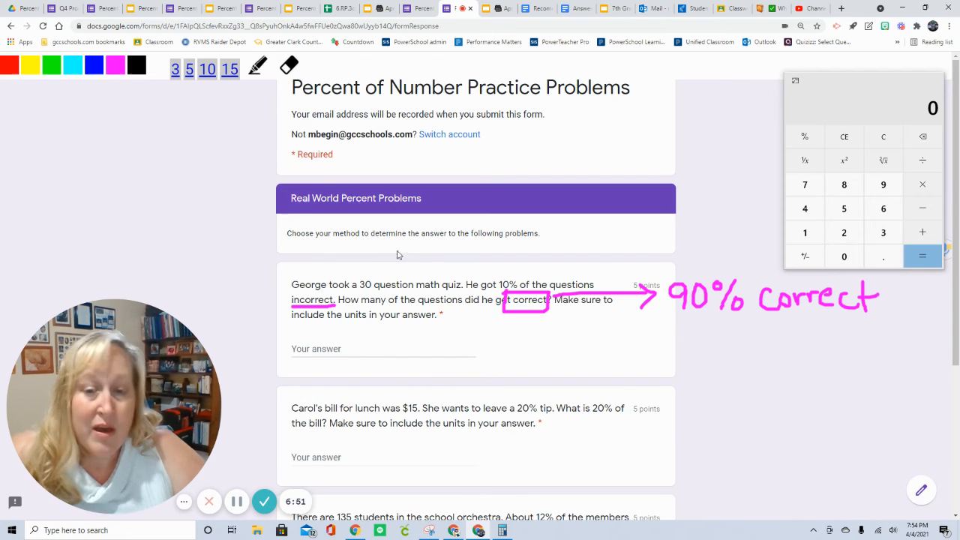
pyautogui.moveTo(363, 273); pyautogui.dragTo(378, 258)
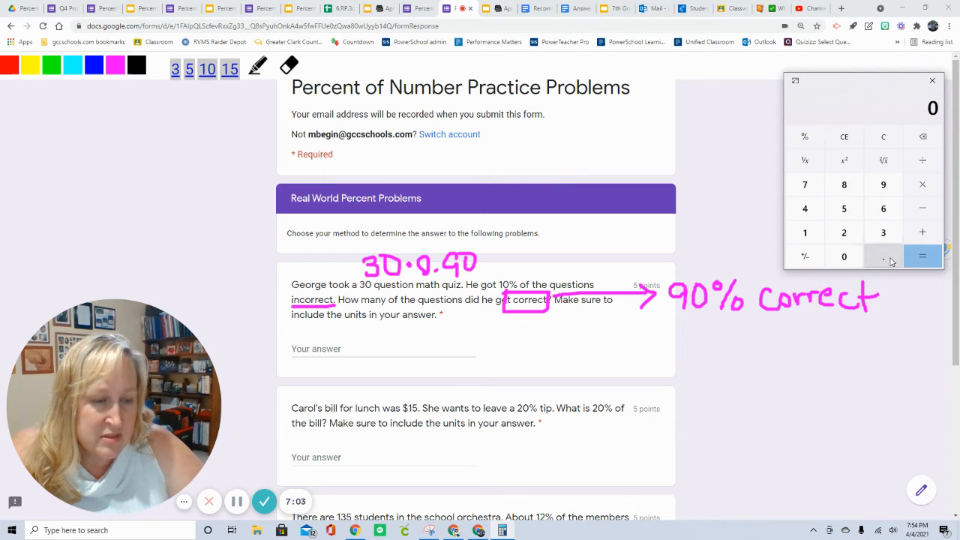
# Compute 30 × 0.90 on the calculator to get 27
pyautogui.click(922, 255)
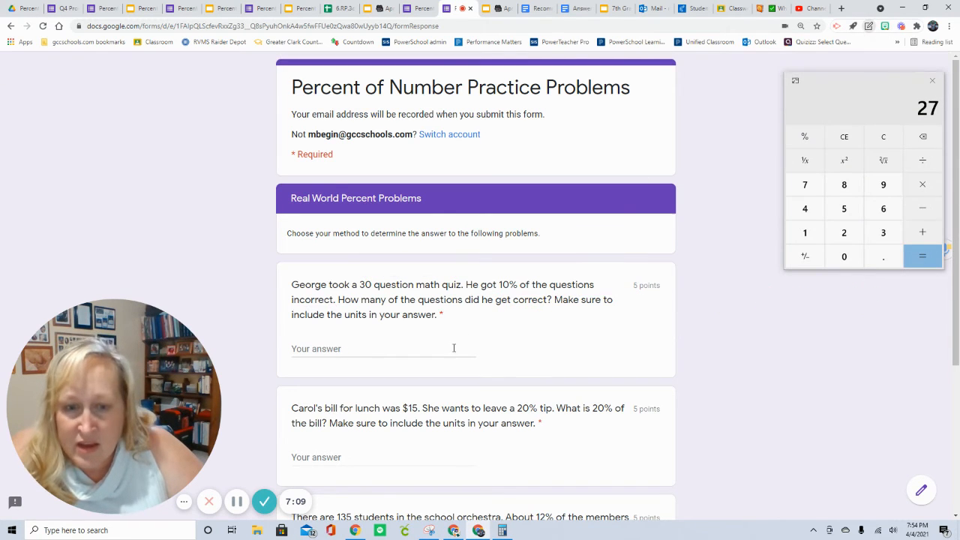
# Answer George's quiz question with '27 questions', correcting the initial 20
pyautogui.click(382, 348)
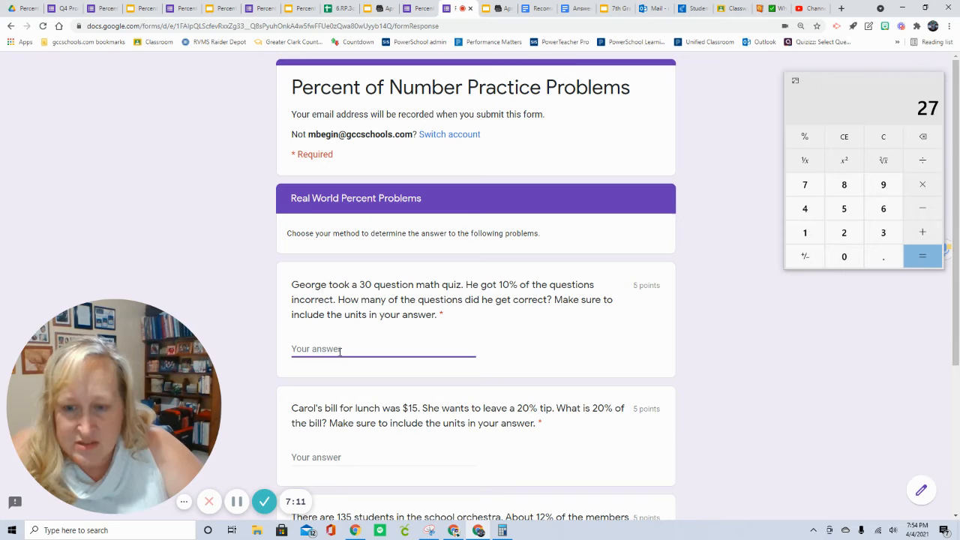
pyautogui.write('20 q')
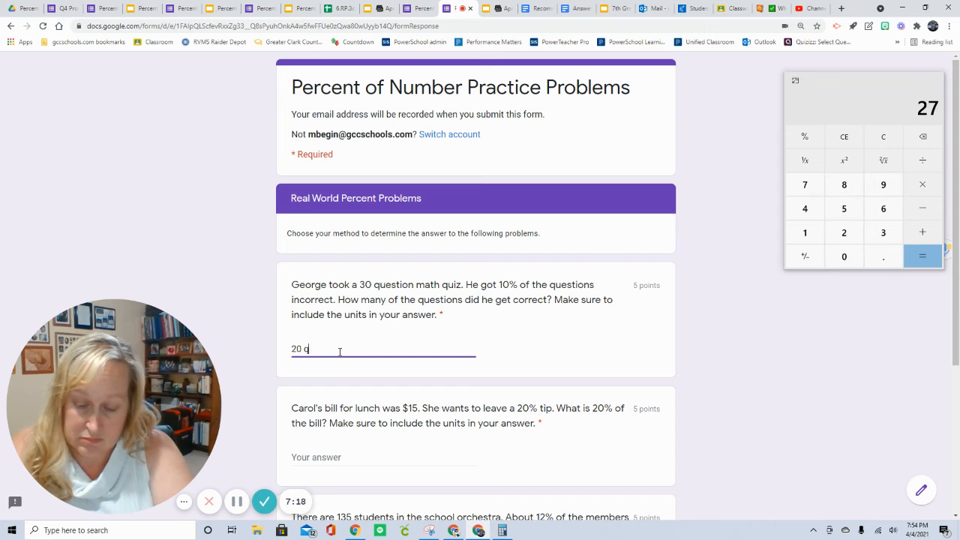
pyautogui.write('uestions')
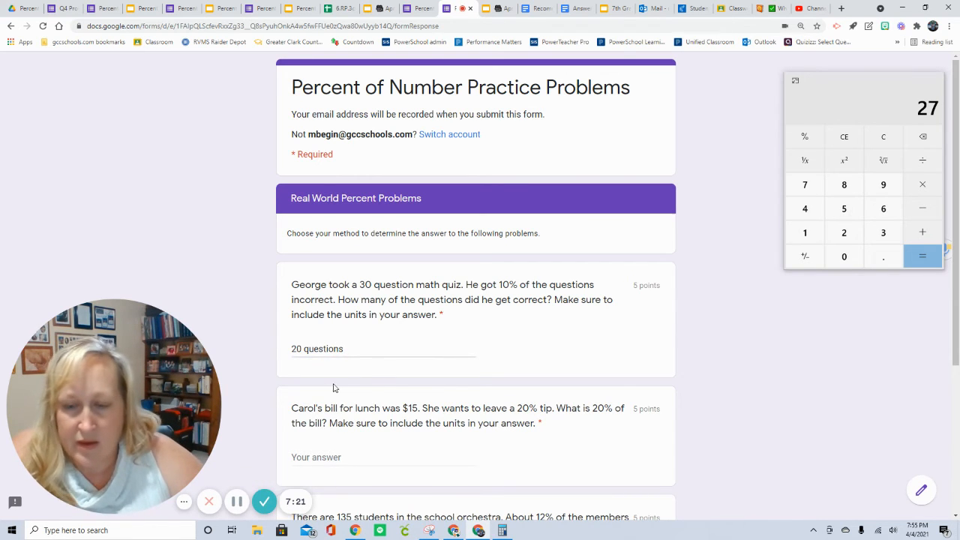
pyautogui.click(360, 352)
pyautogui.write('7')
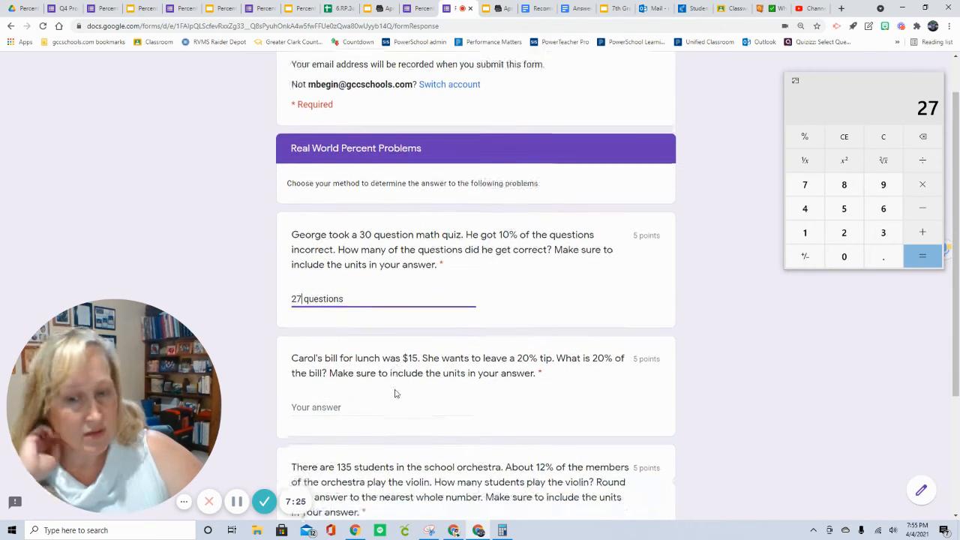
# Clear the annotations, note the $15 bill, and answer Carol's tip question with '$3'
pyautogui.scroll(-3)
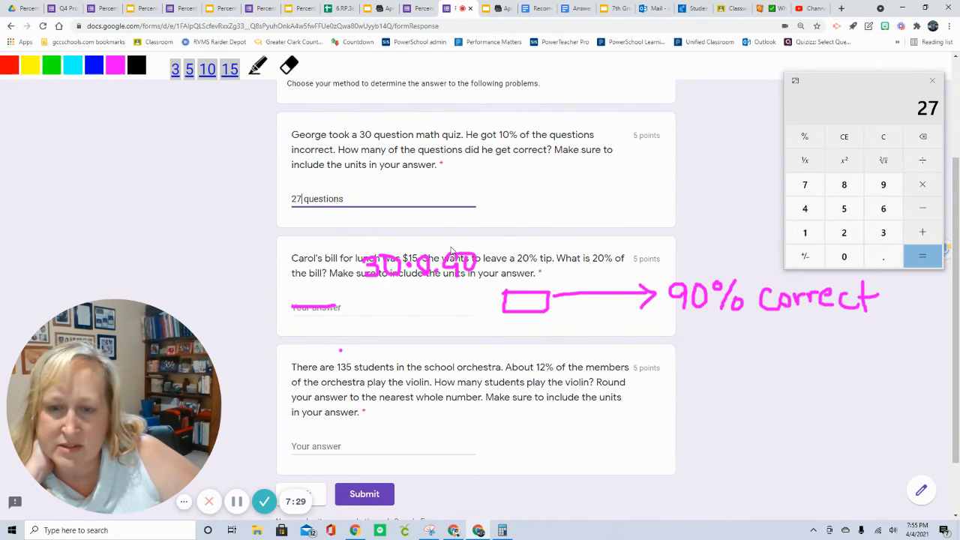
pyautogui.click(288, 66)
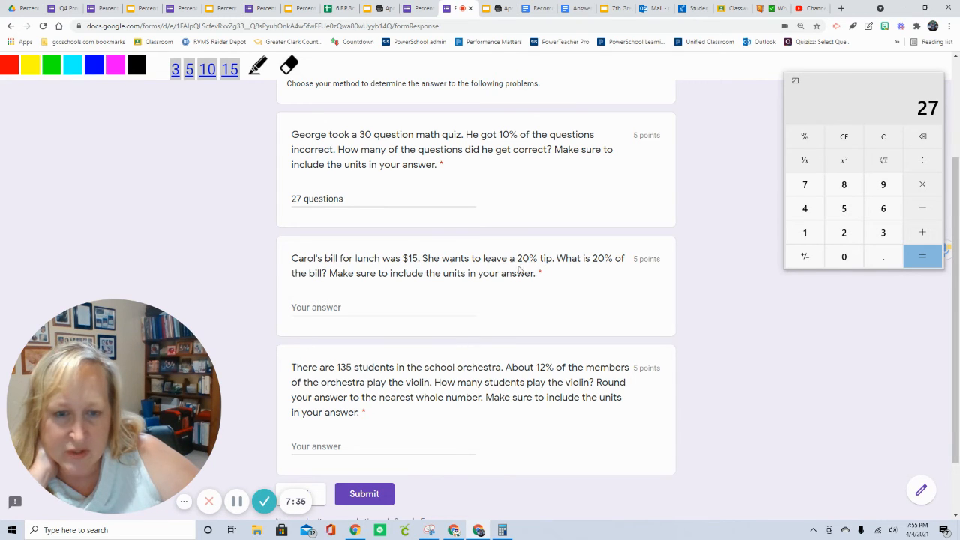
pyautogui.moveTo(606, 264)
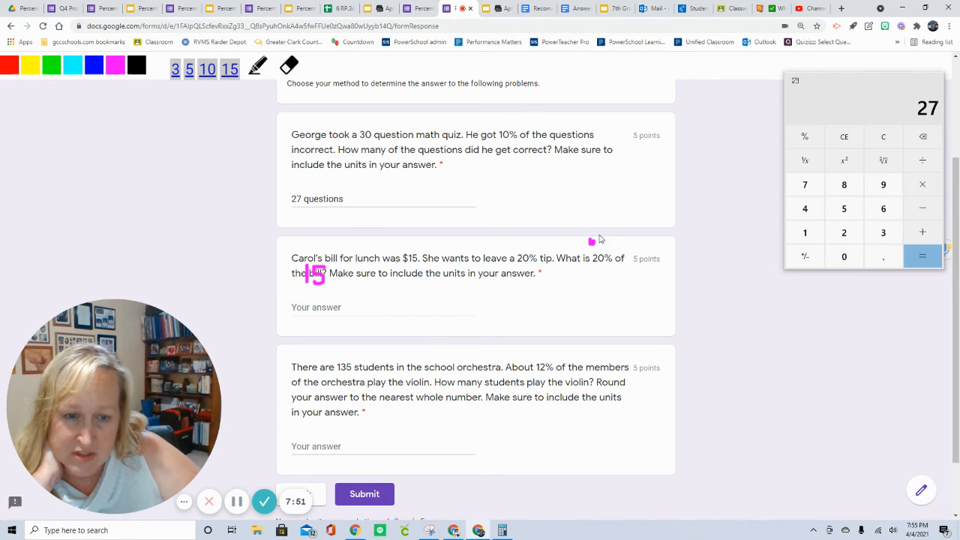
pyautogui.moveTo(593, 240); pyautogui.dragTo(631, 240)
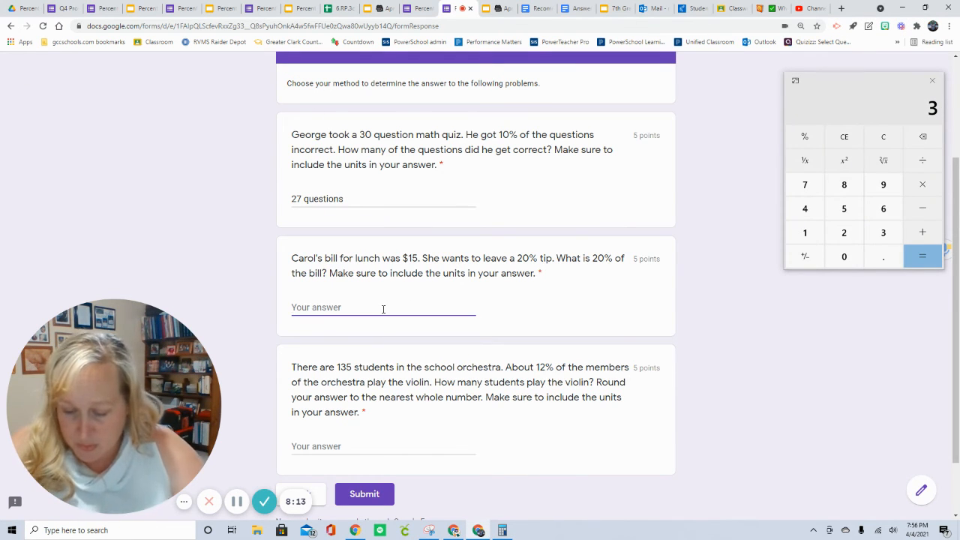
pyautogui.write('3')
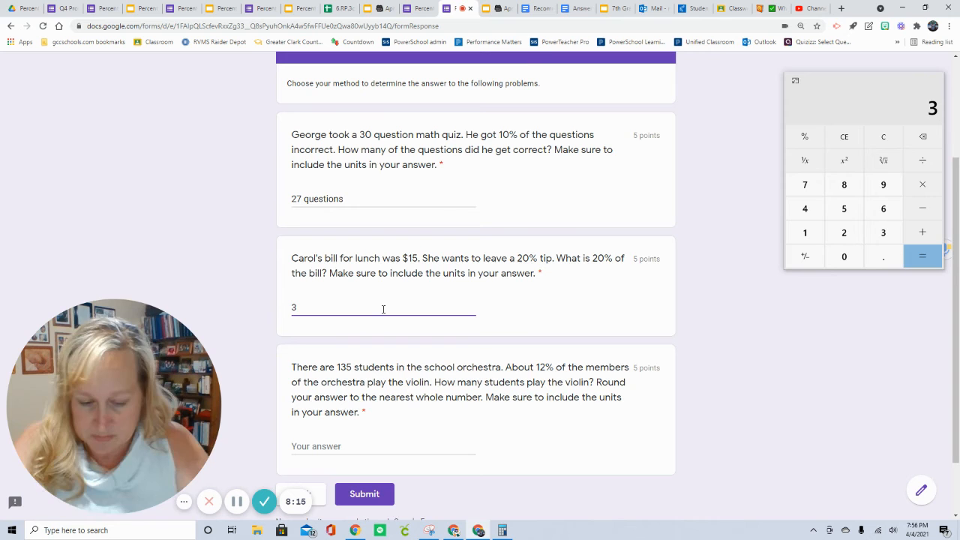
pyautogui.write('$')
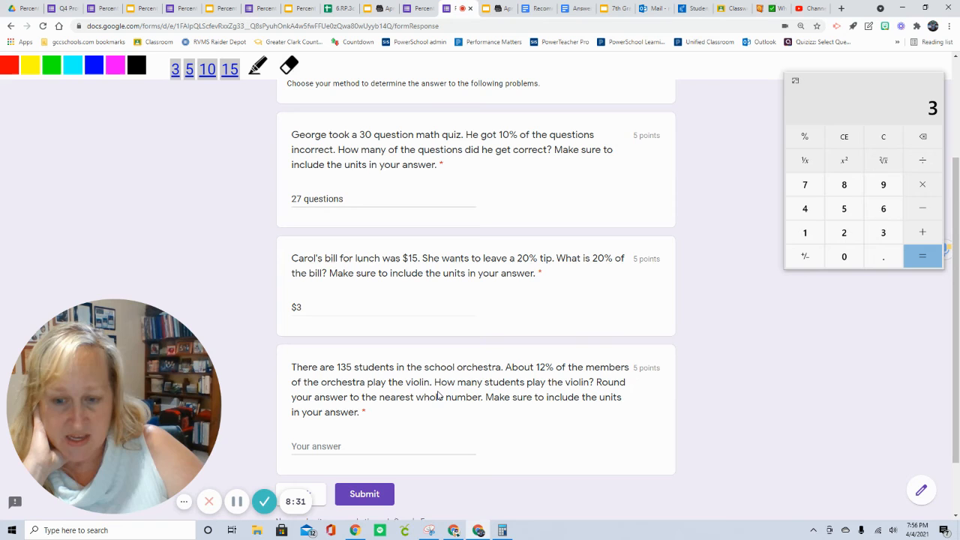
pyautogui.moveTo(583, 396)
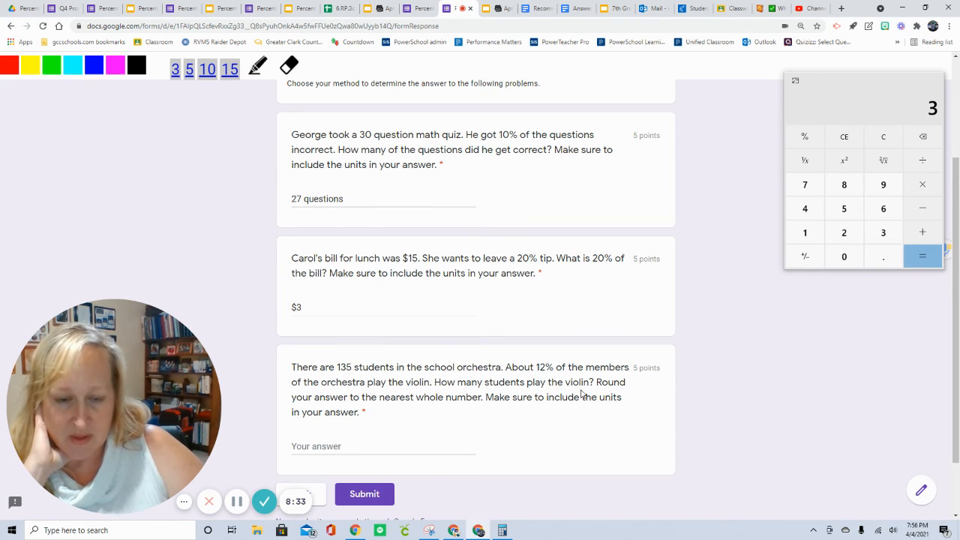
pyautogui.moveTo(503, 408)
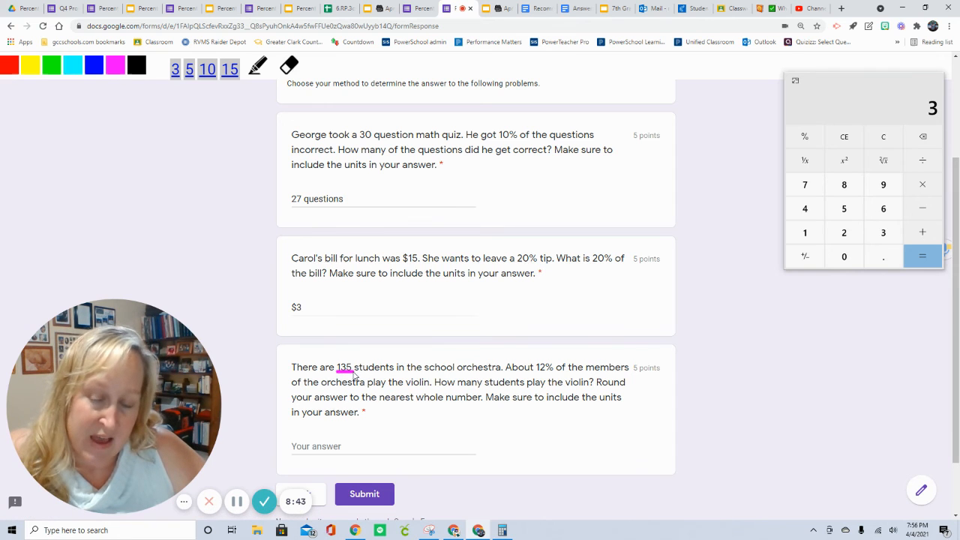
# Annotate the orchestra problem with 135 × 12%
pyautogui.moveTo(343, 353); pyautogui.dragTo(360, 348)
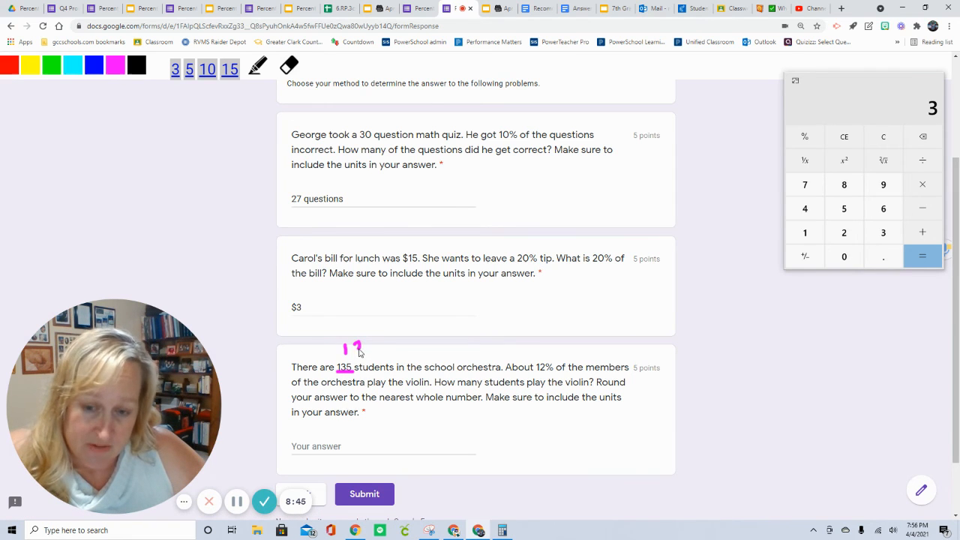
pyautogui.moveTo(345, 348); pyautogui.dragTo(378, 348)
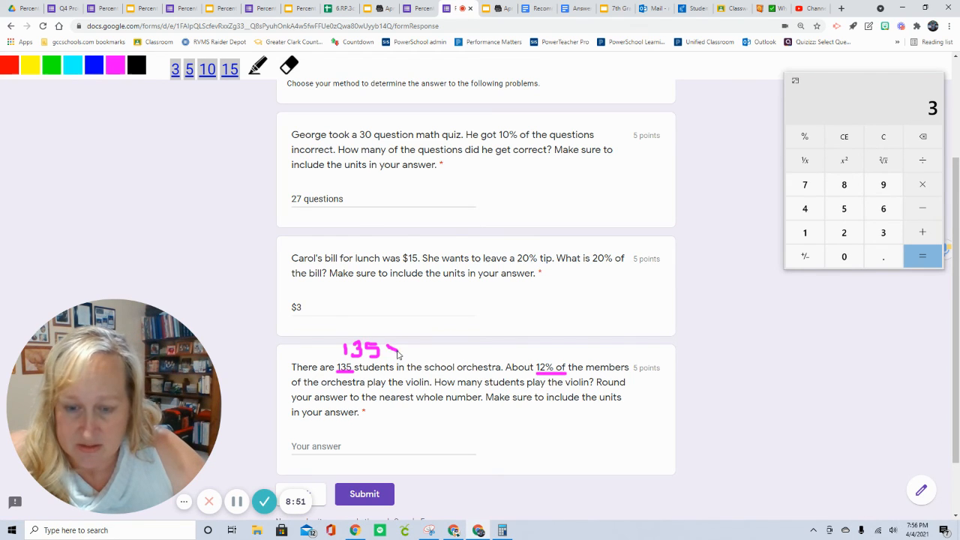
pyautogui.moveTo(393, 345); pyautogui.dragTo(548, 357)
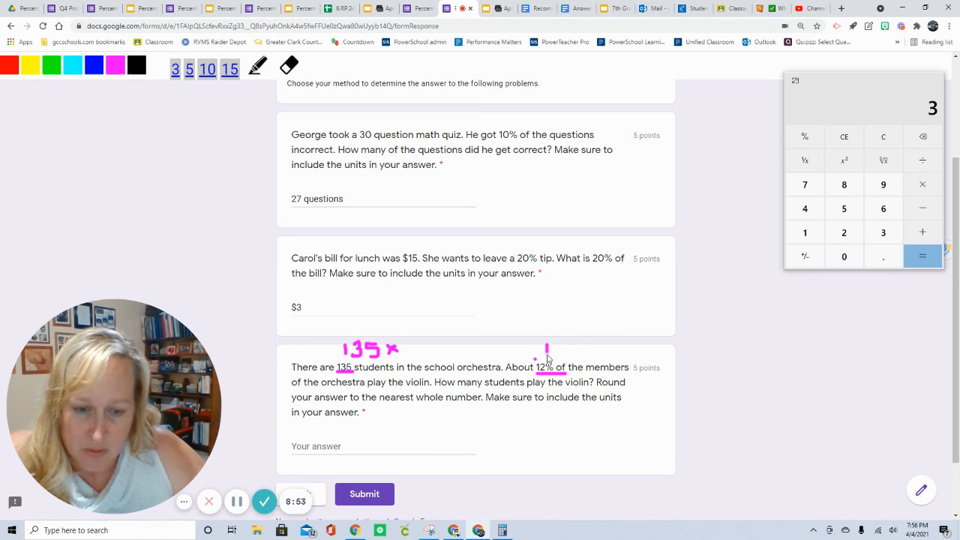
pyautogui.moveTo(543, 353); pyautogui.dragTo(568, 357)
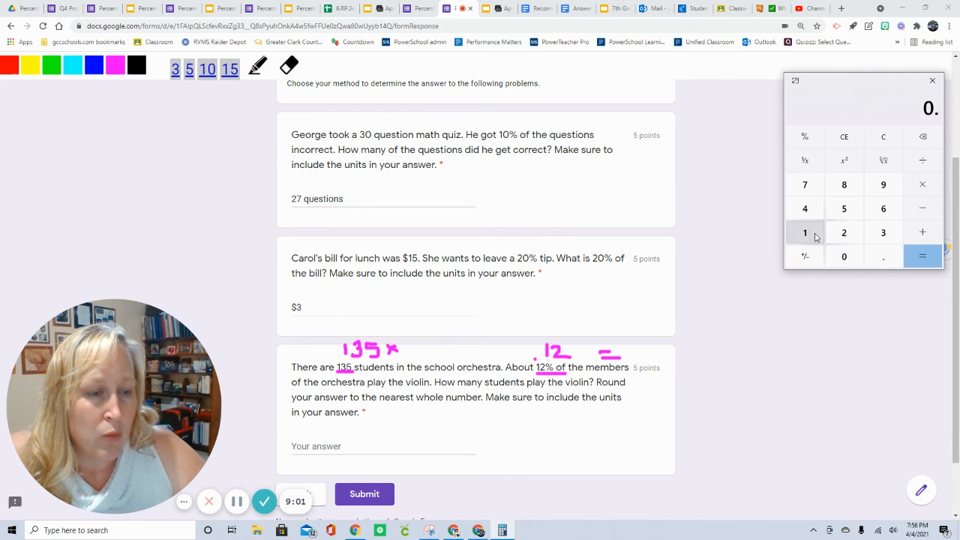
# Compute 135 × 0.12 on the calculator and answer '16 students', rounding down 16.2
pyautogui.click(921, 255)
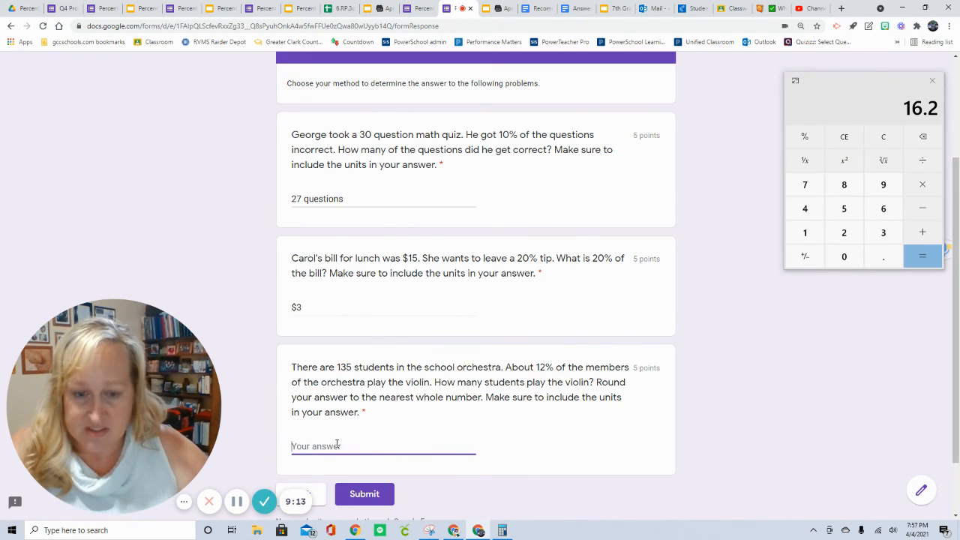
pyautogui.write('16 students')
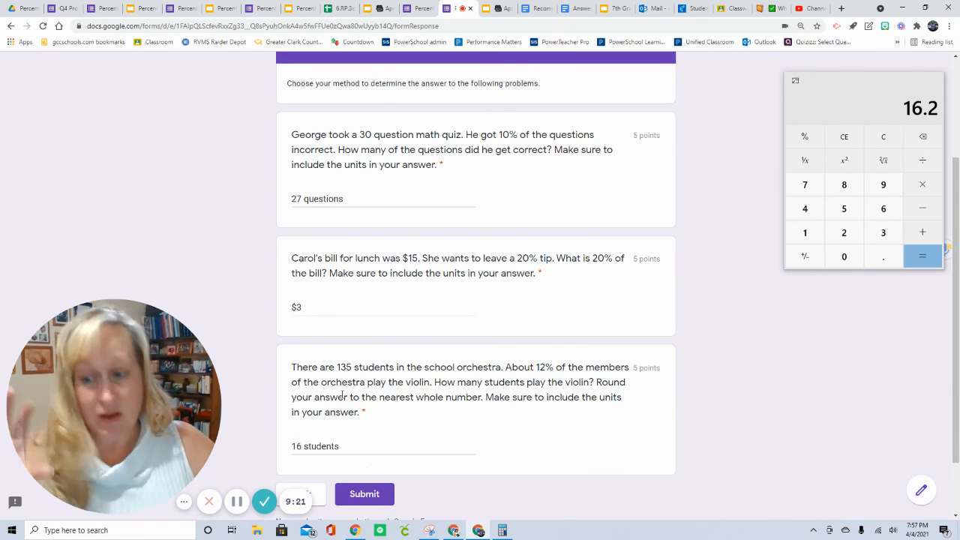
pyautogui.scroll(-3)
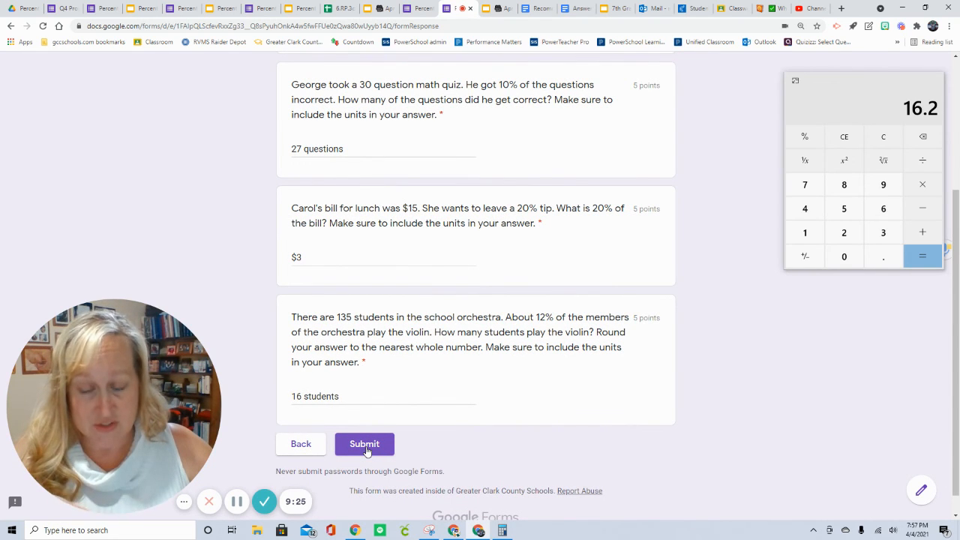
# Submit the form and view the score showing 35/35 points
pyautogui.click(364, 444)
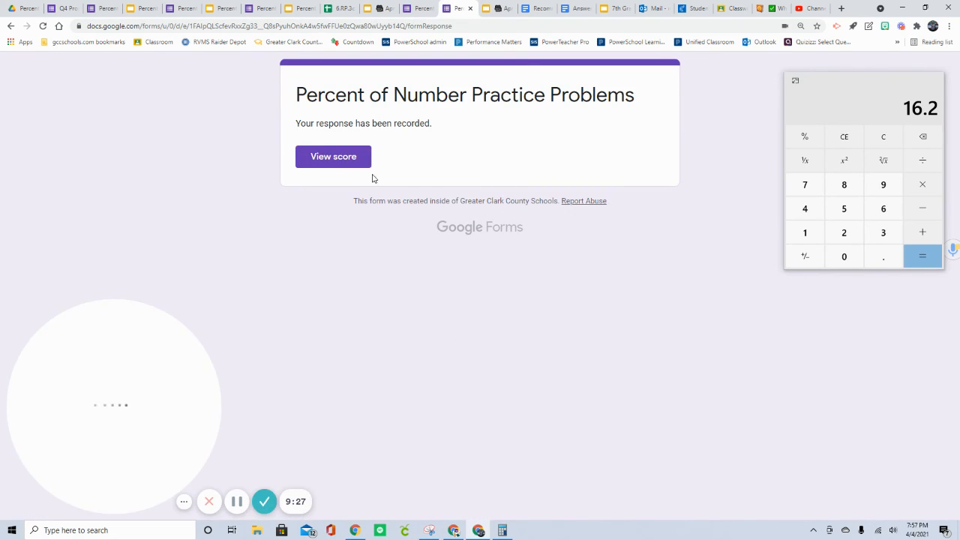
pyautogui.click(333, 156)
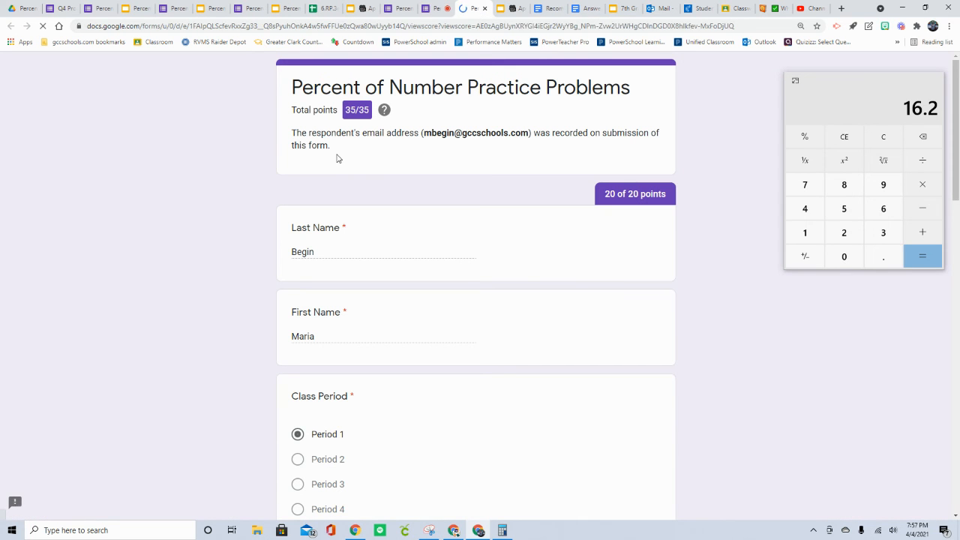